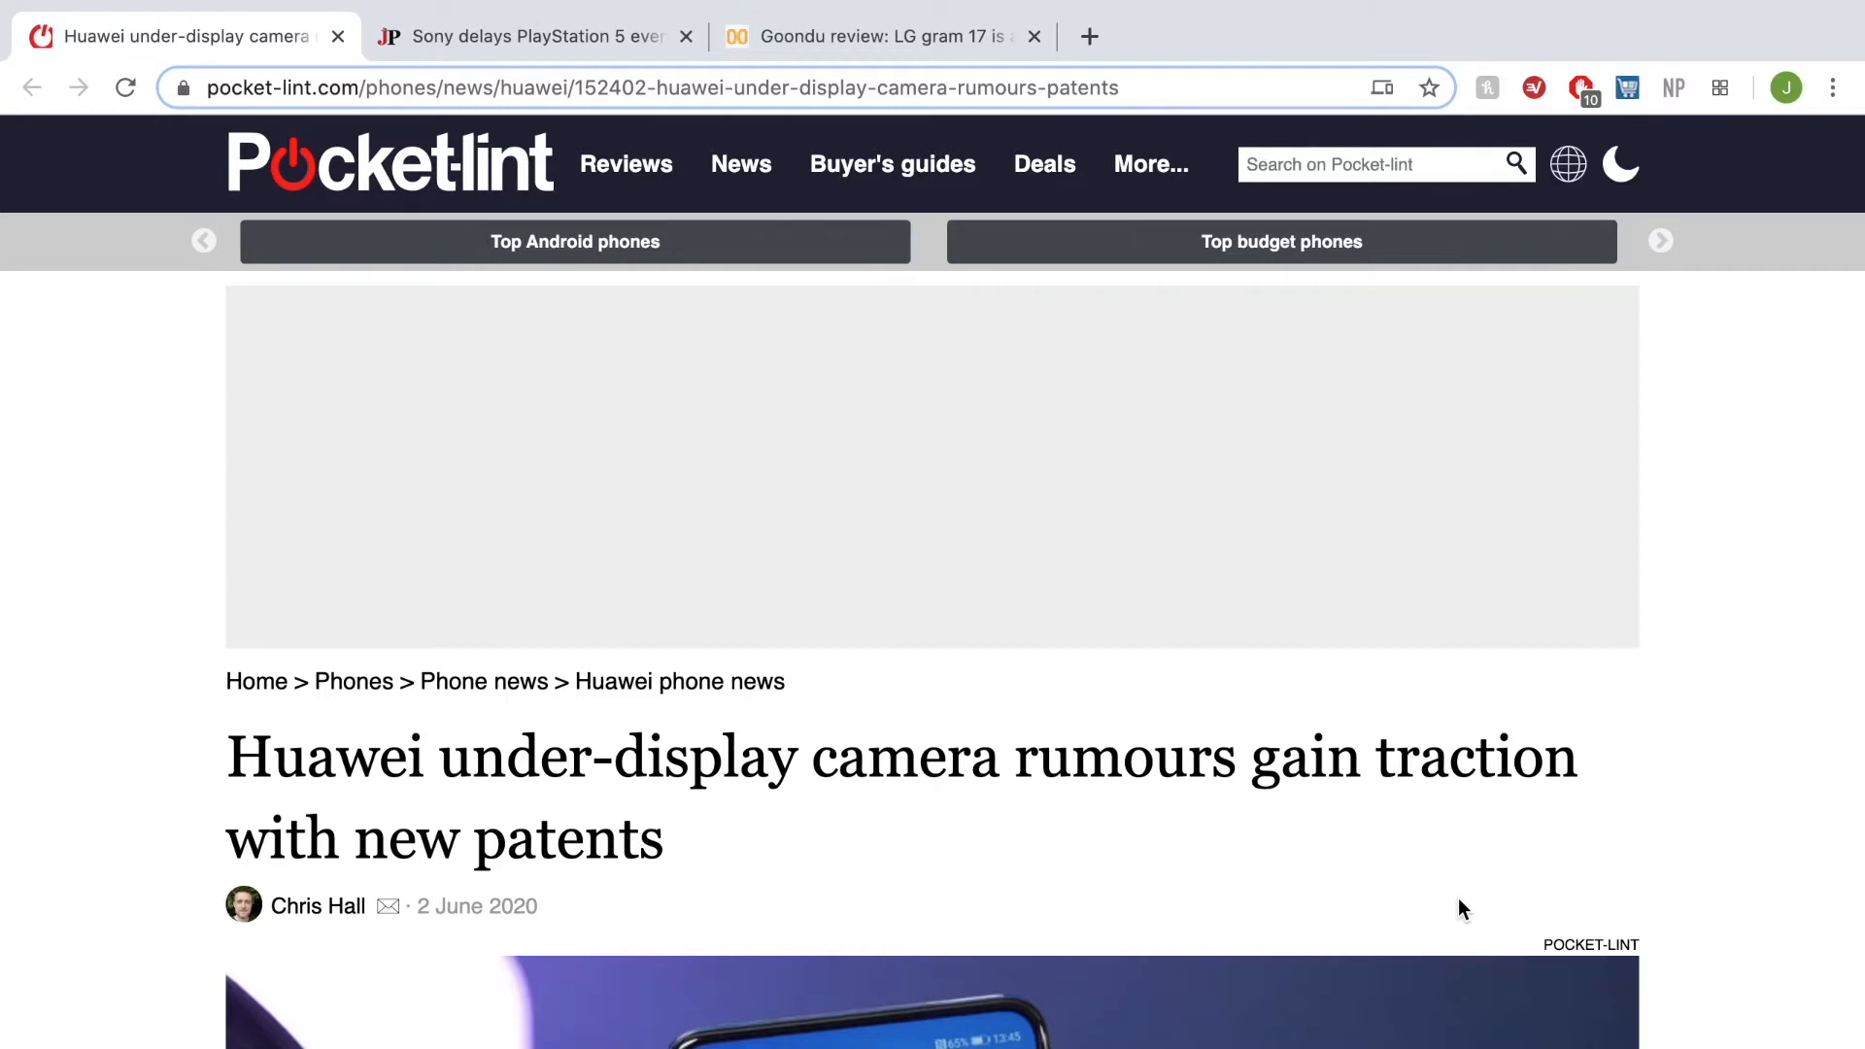
- Read the Huawei under-screen camera article down to the LetsGoDigital patent drawings
click(1658, 242)
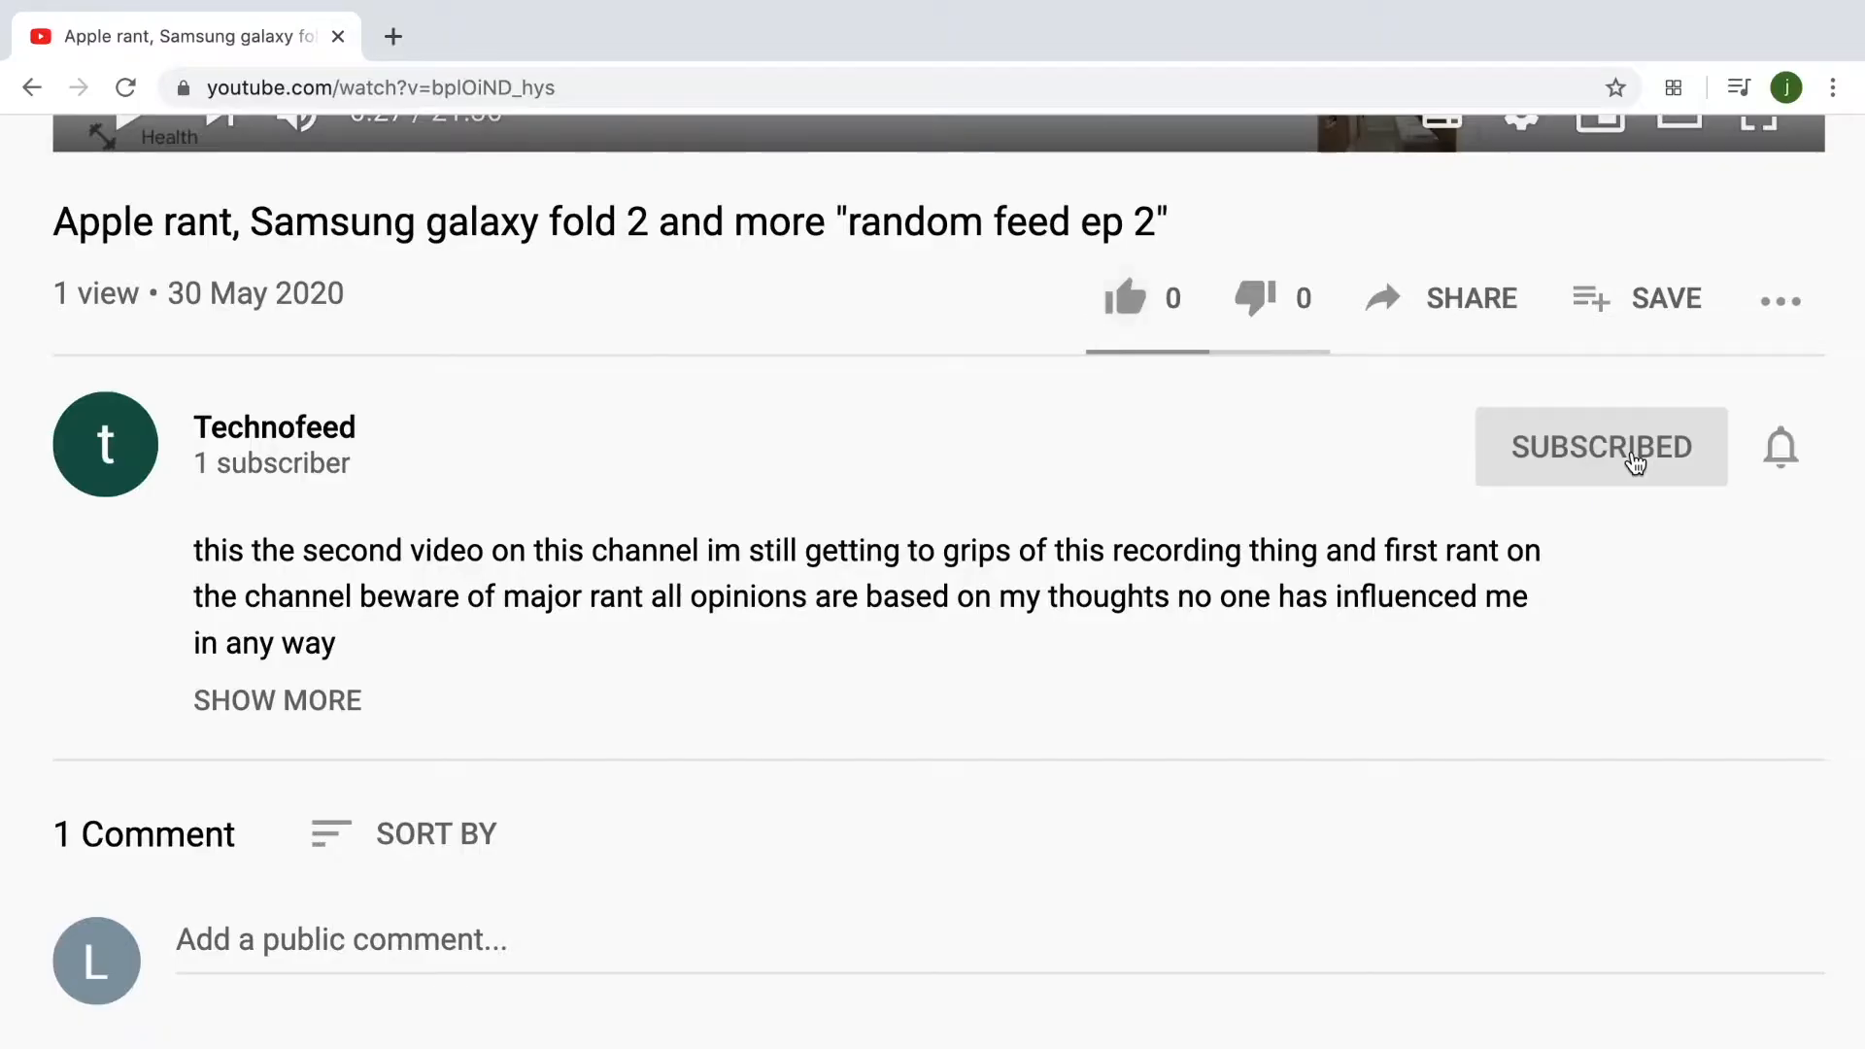
click(1779, 446)
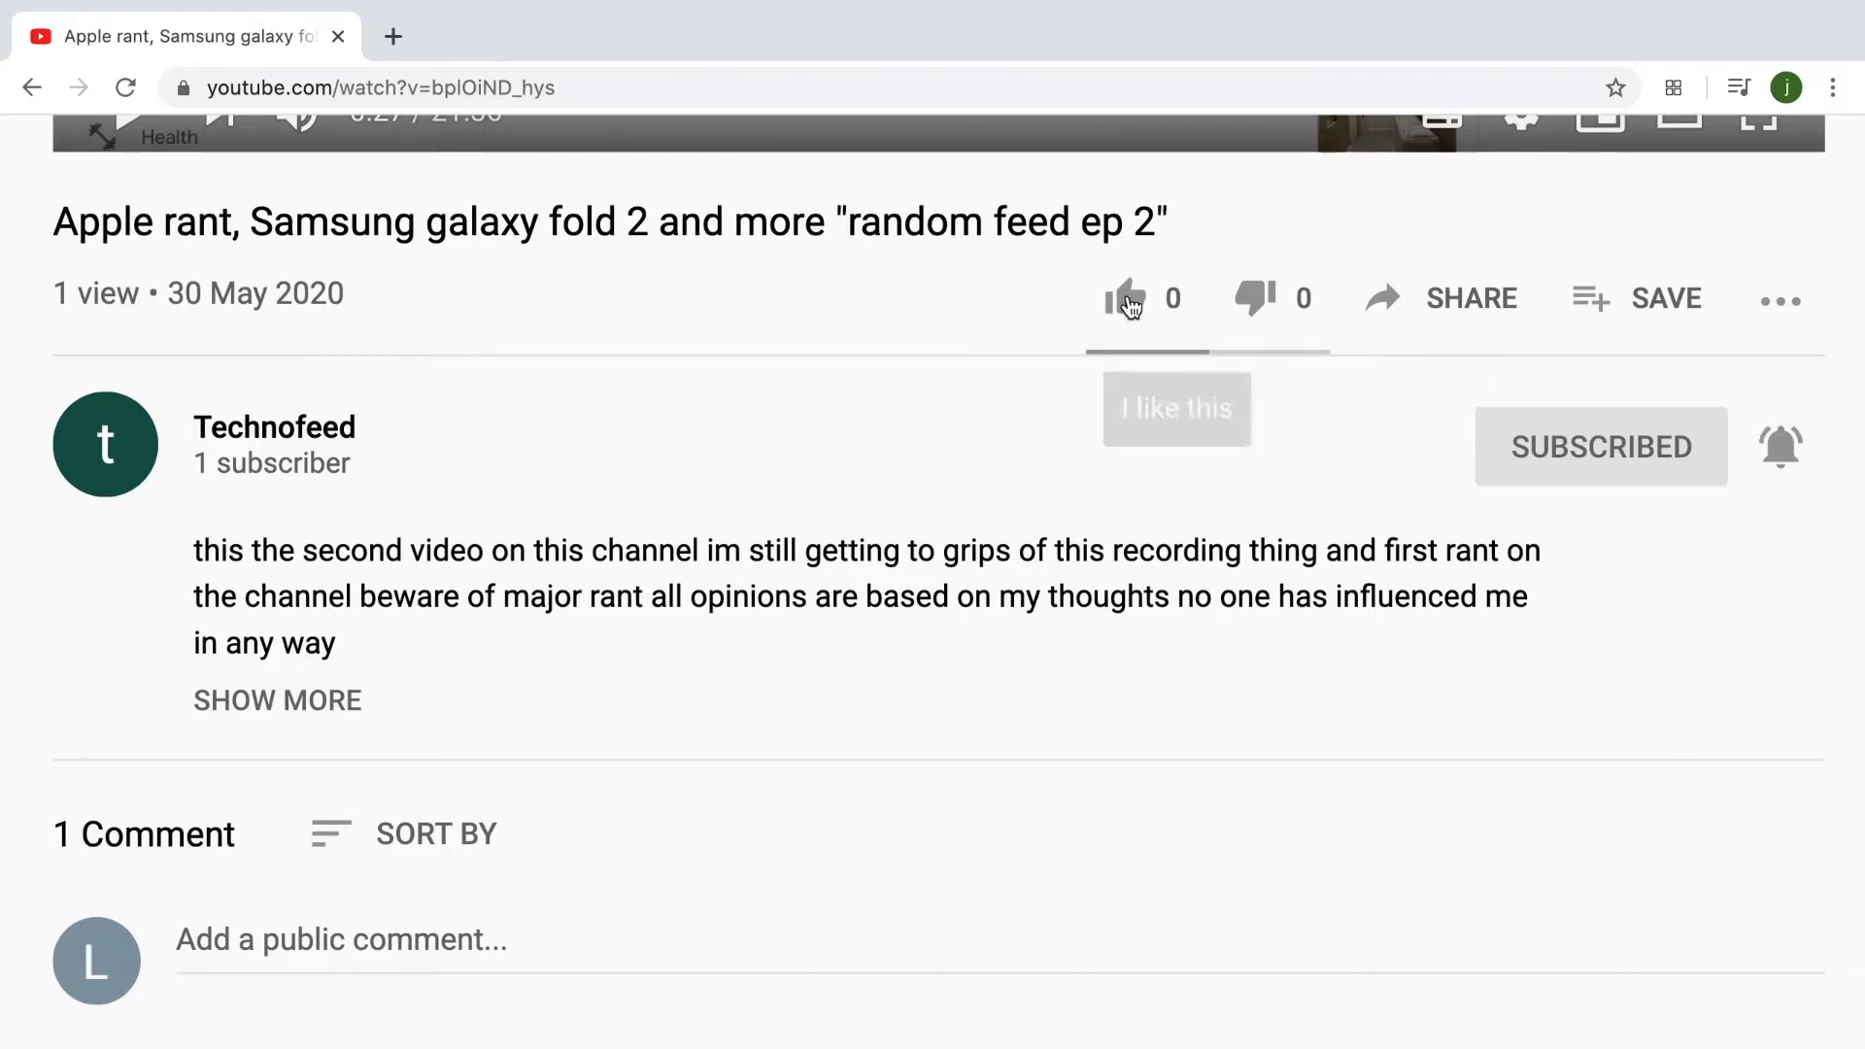
click(179, 36)
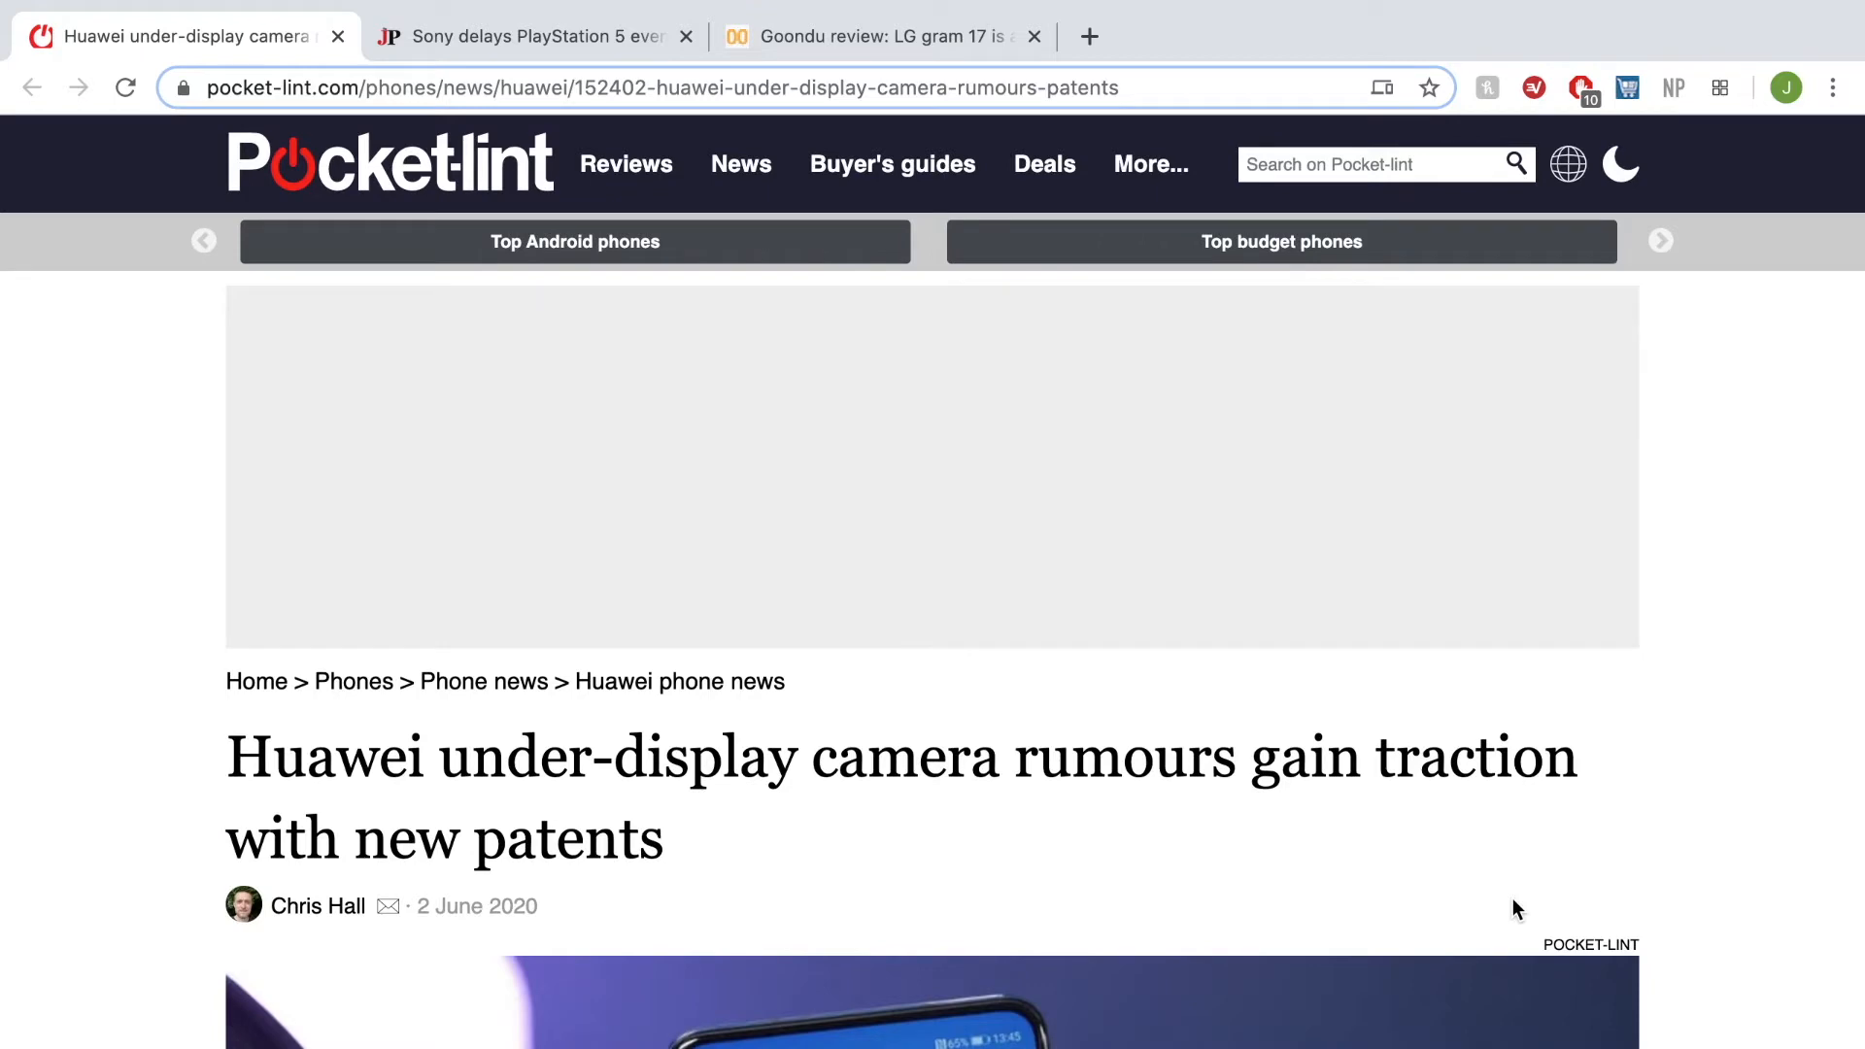
scroll(down, 3)
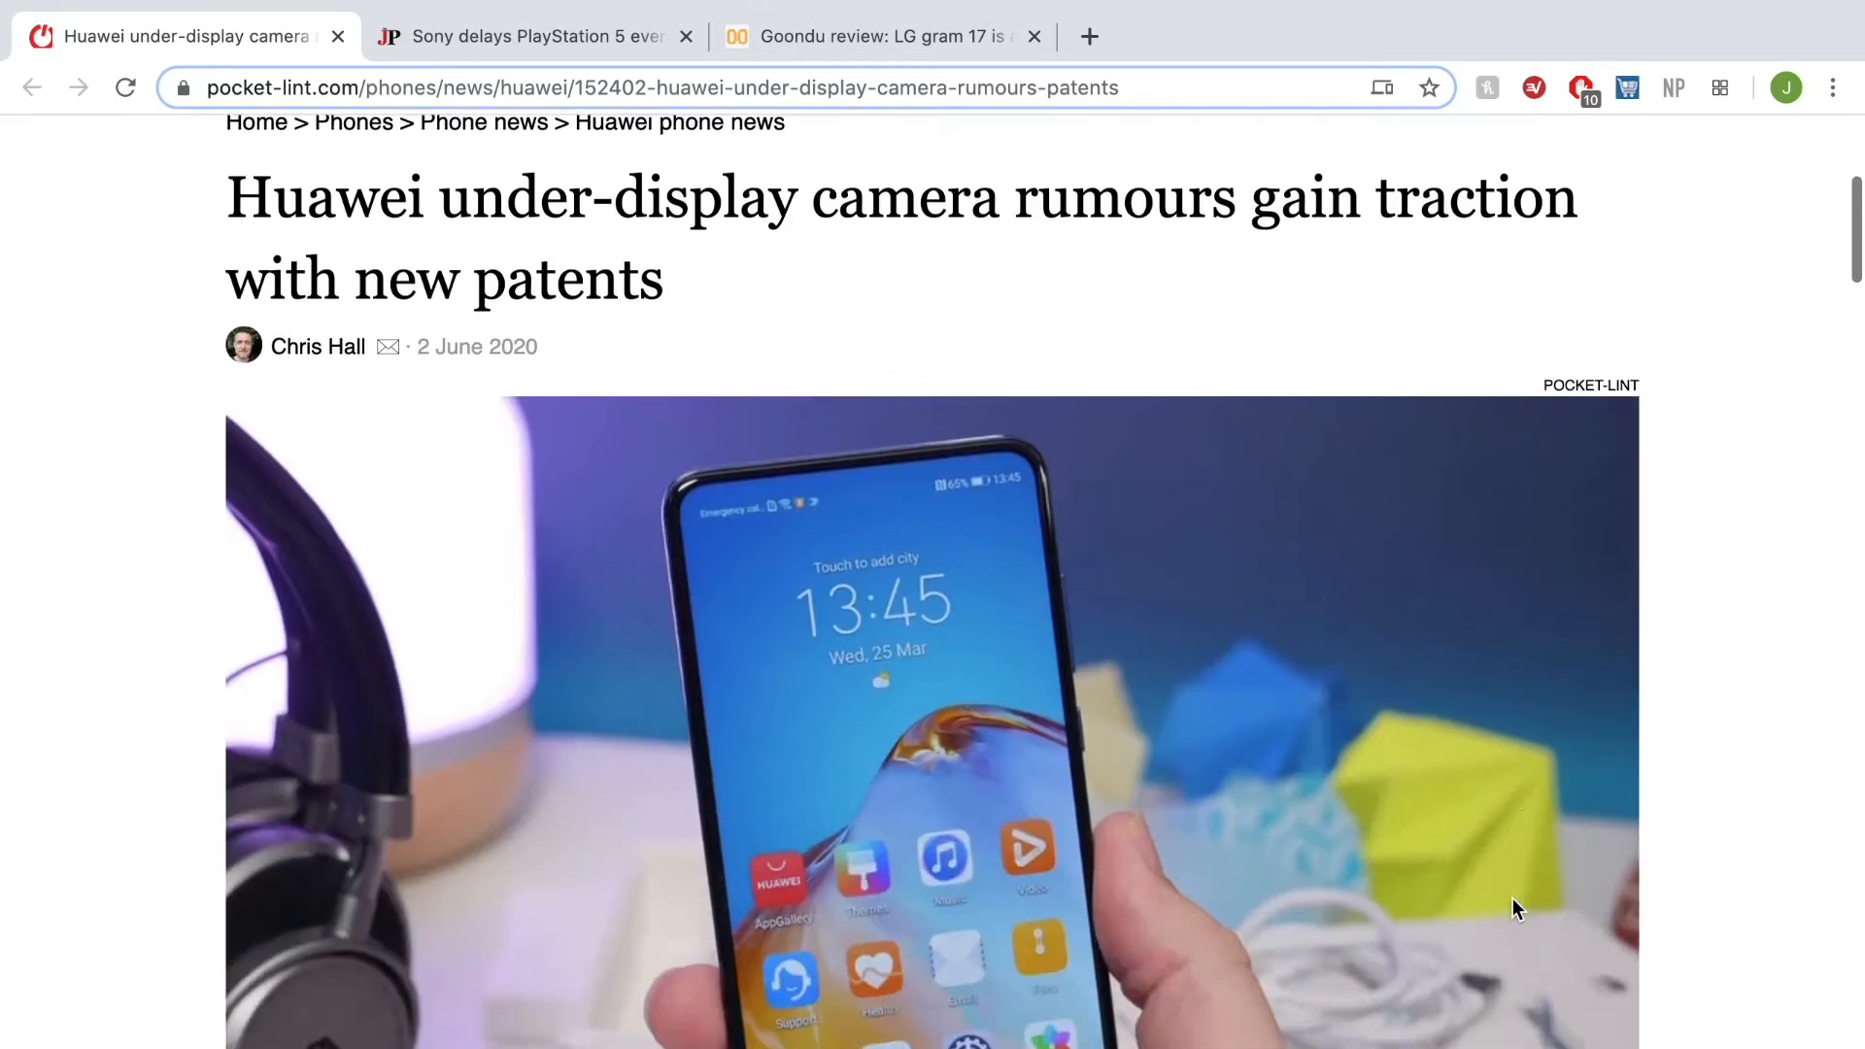
scroll(down, 3)
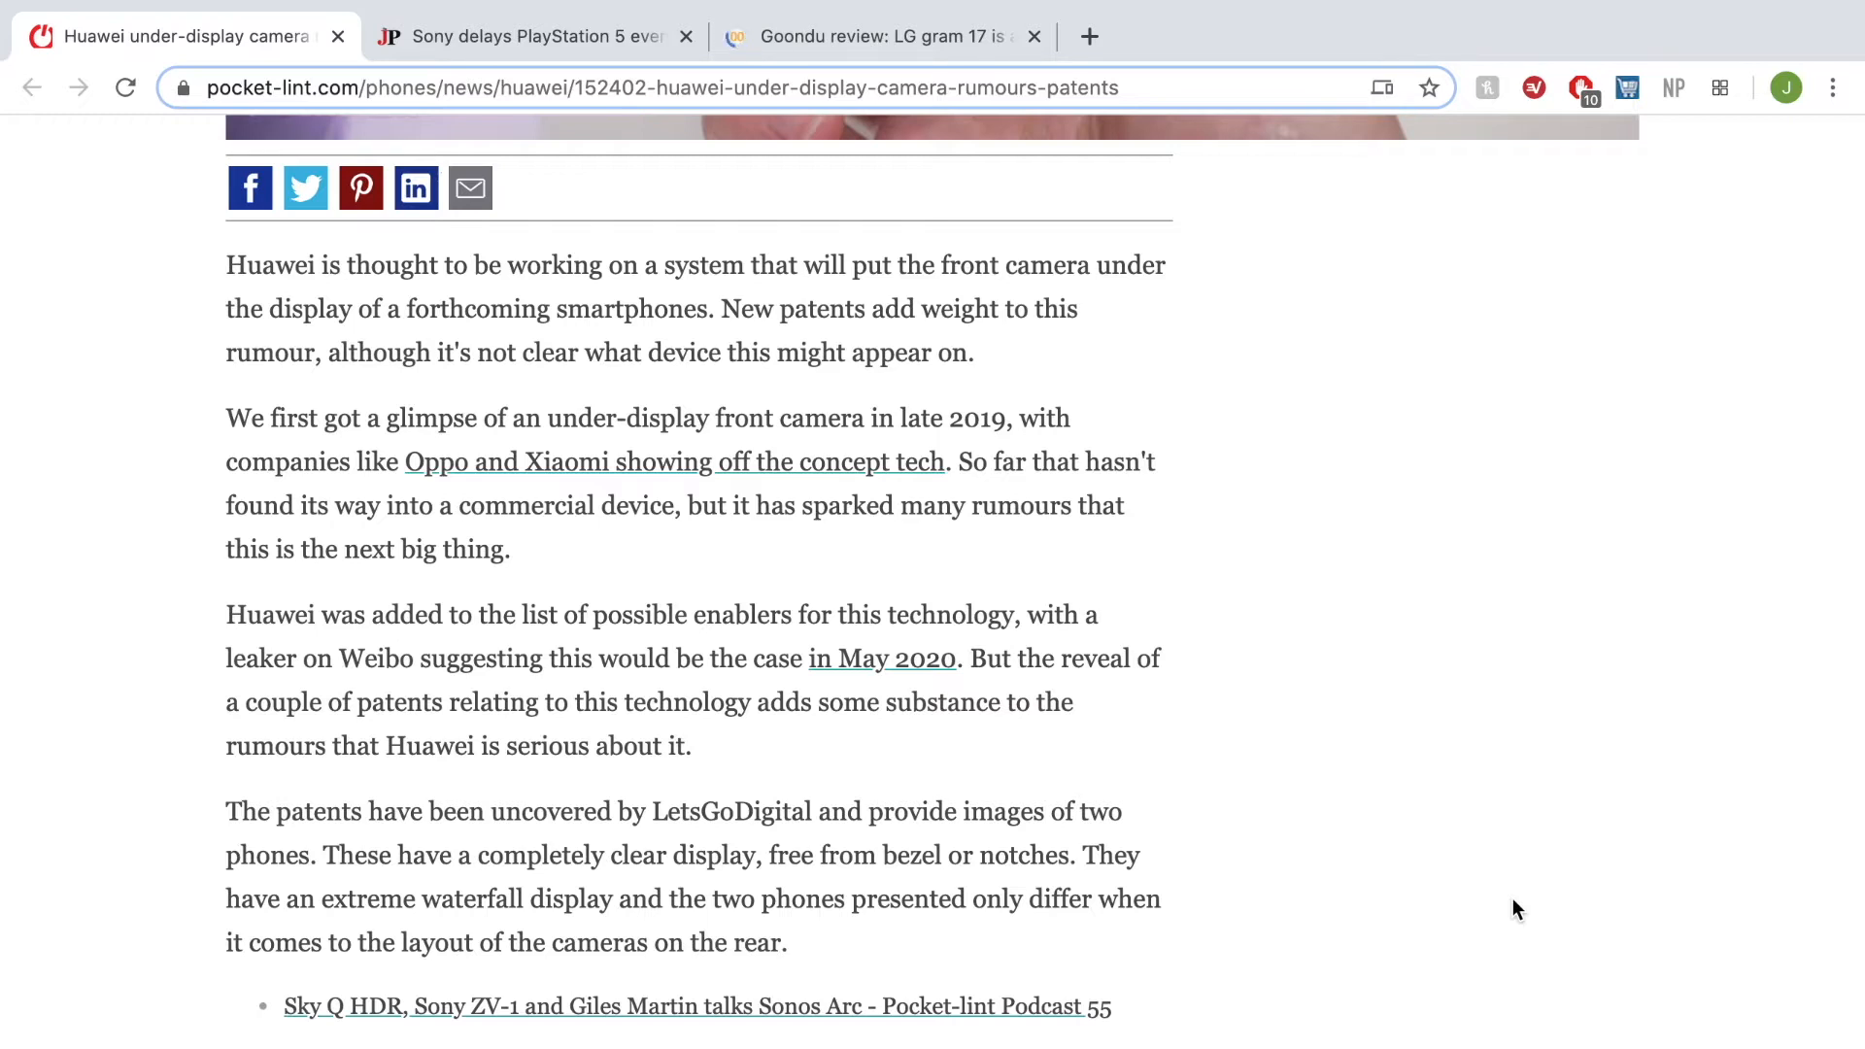
scroll(down, 3)
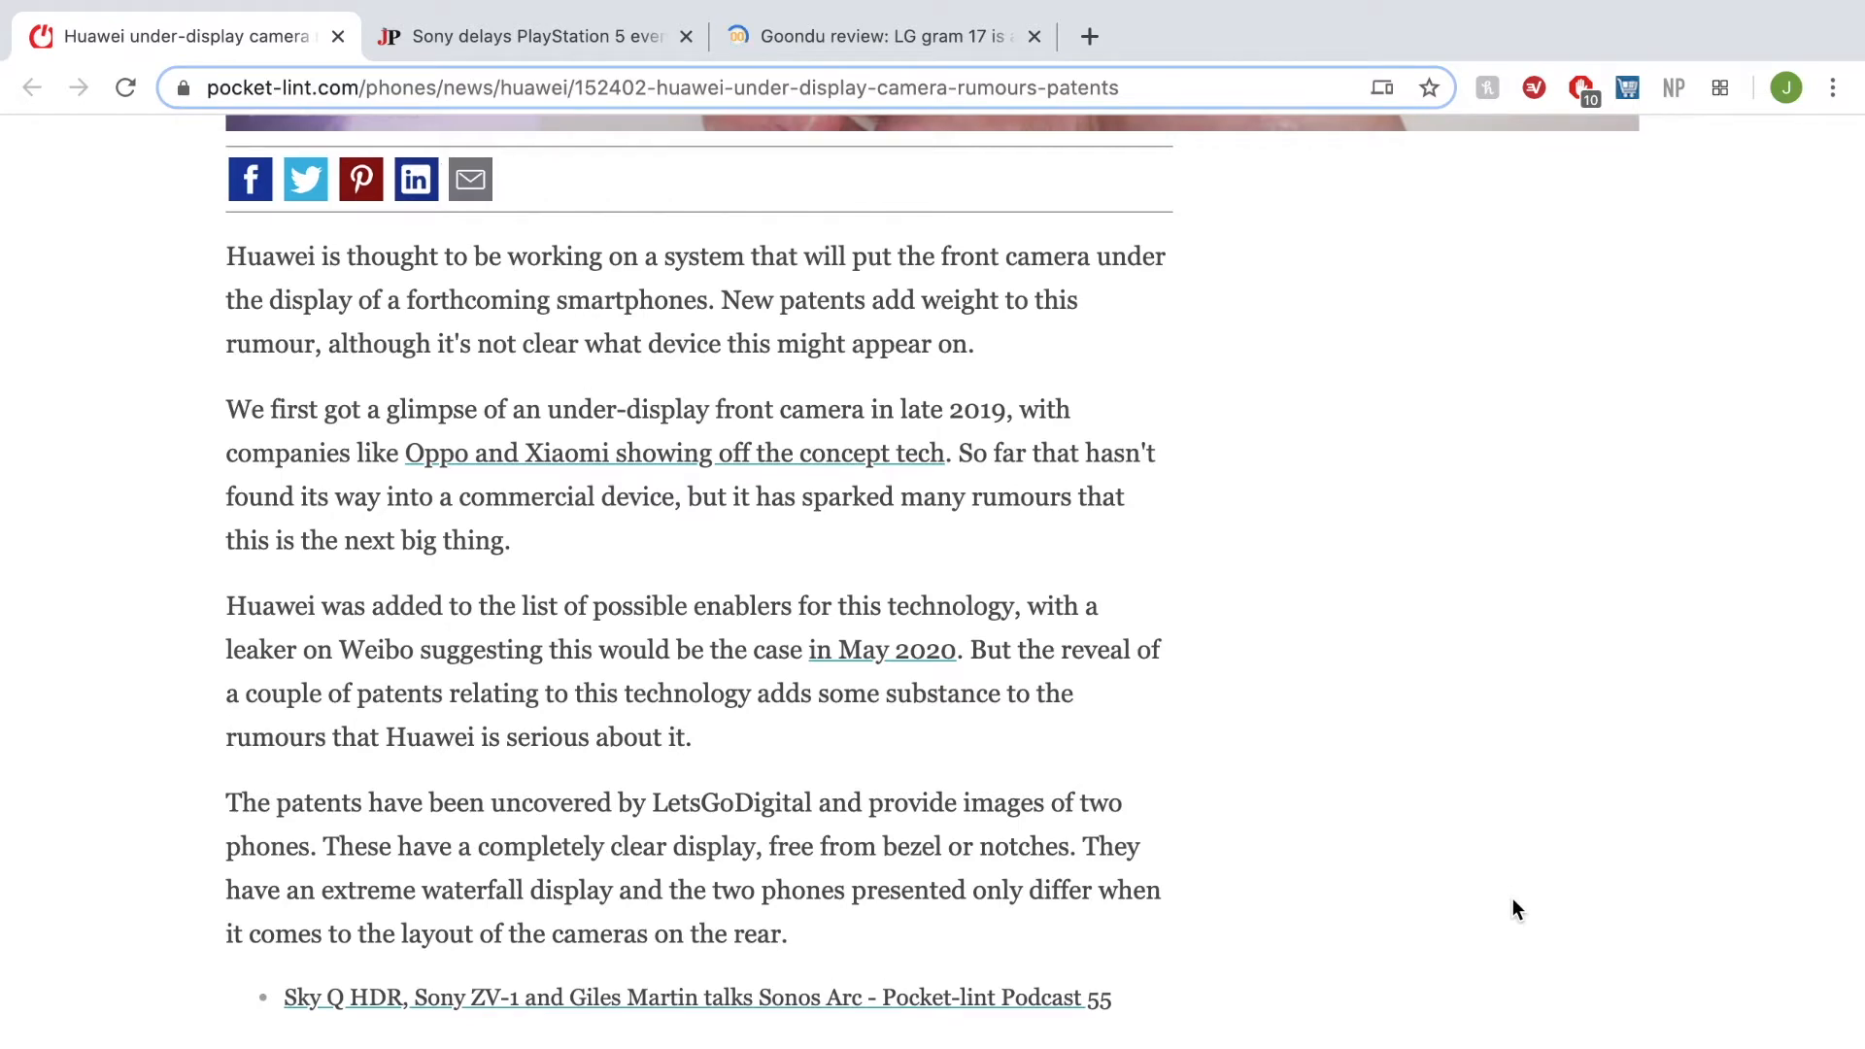
scroll(down, 3)
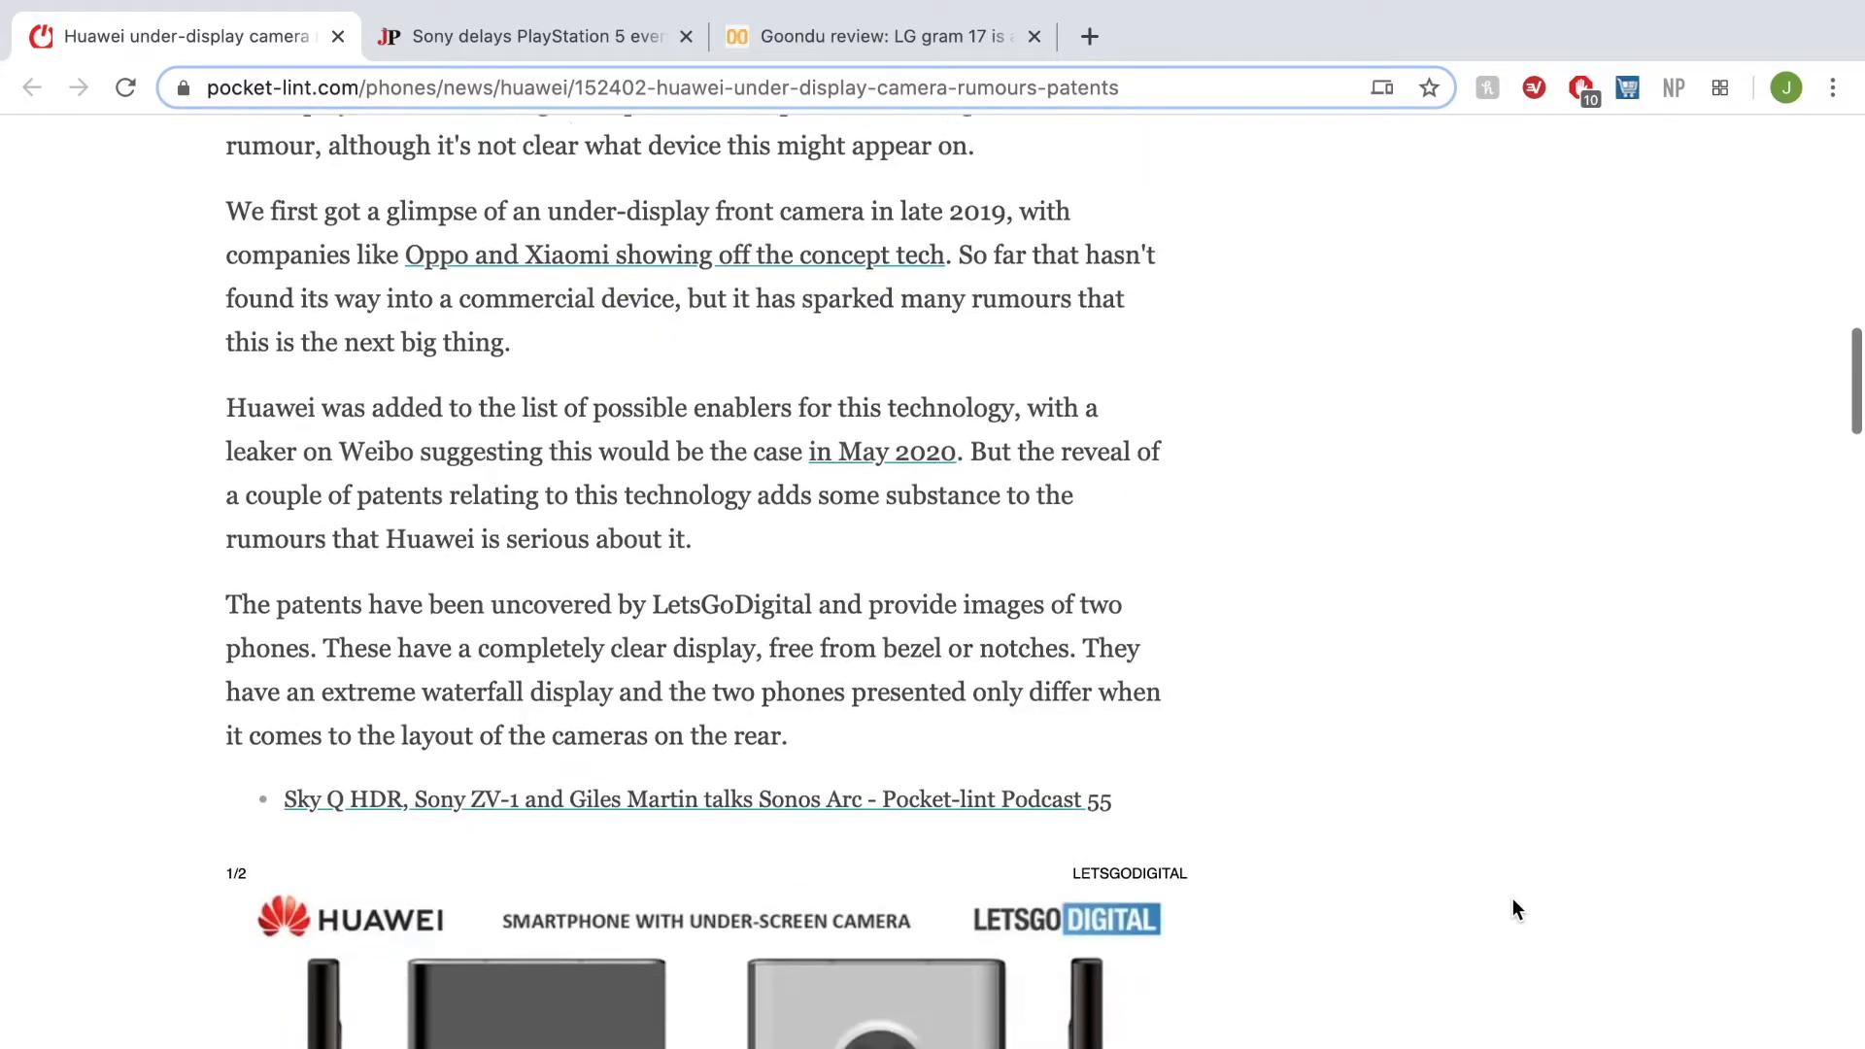
scroll(down, 3)
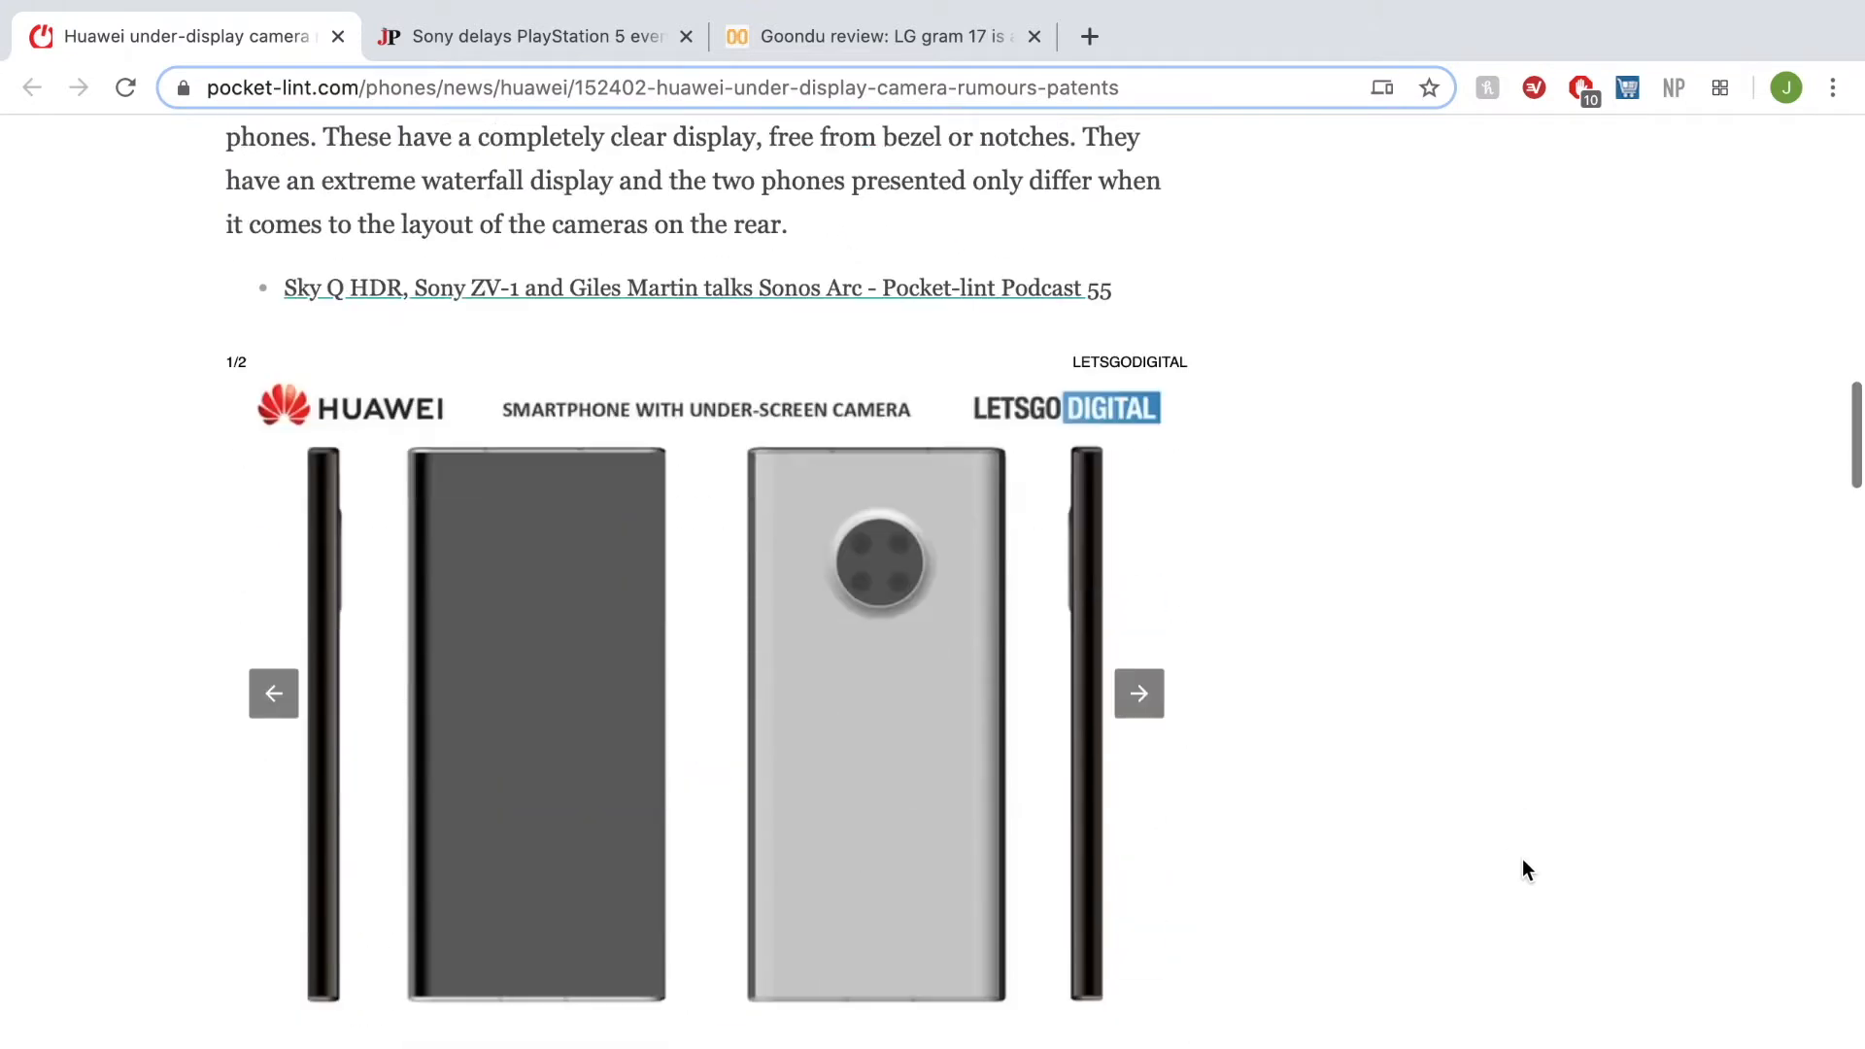
- Scroll through the remaining Huawei patent speculation text on Pocket-lint
scroll(down, 3)
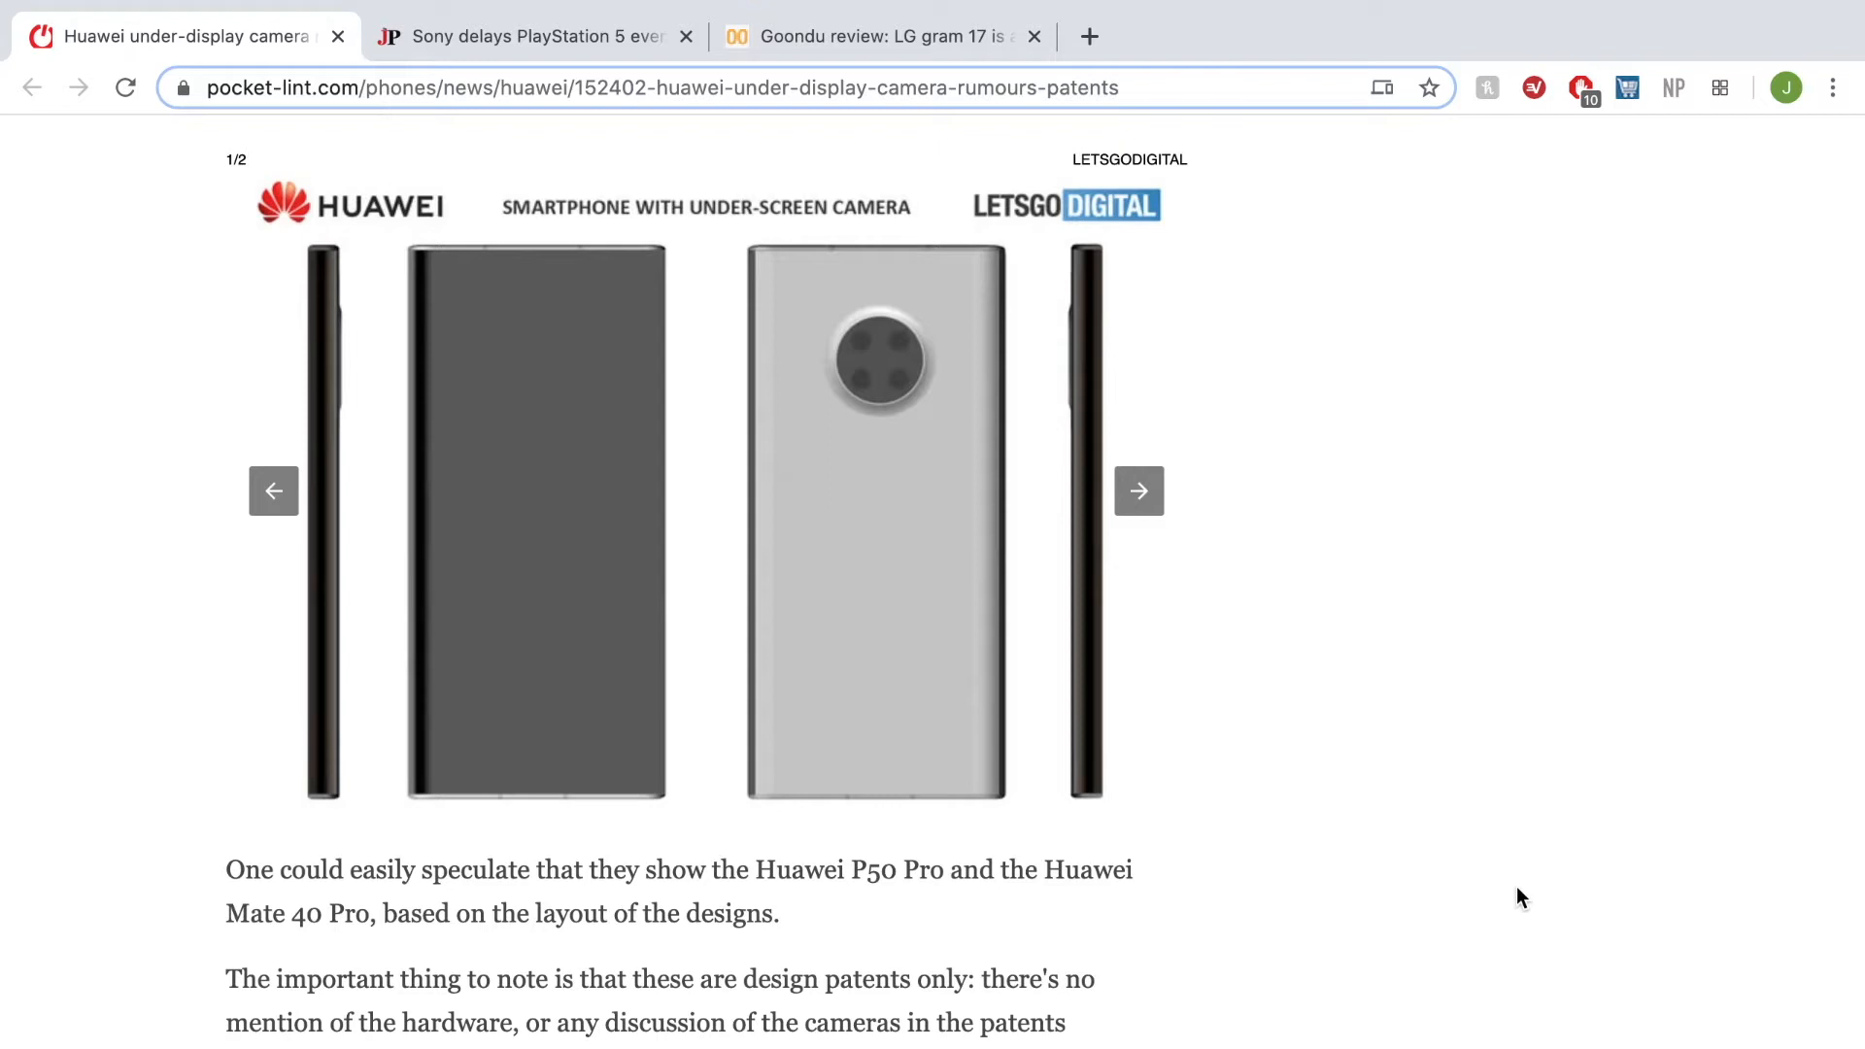
scroll(down, 3)
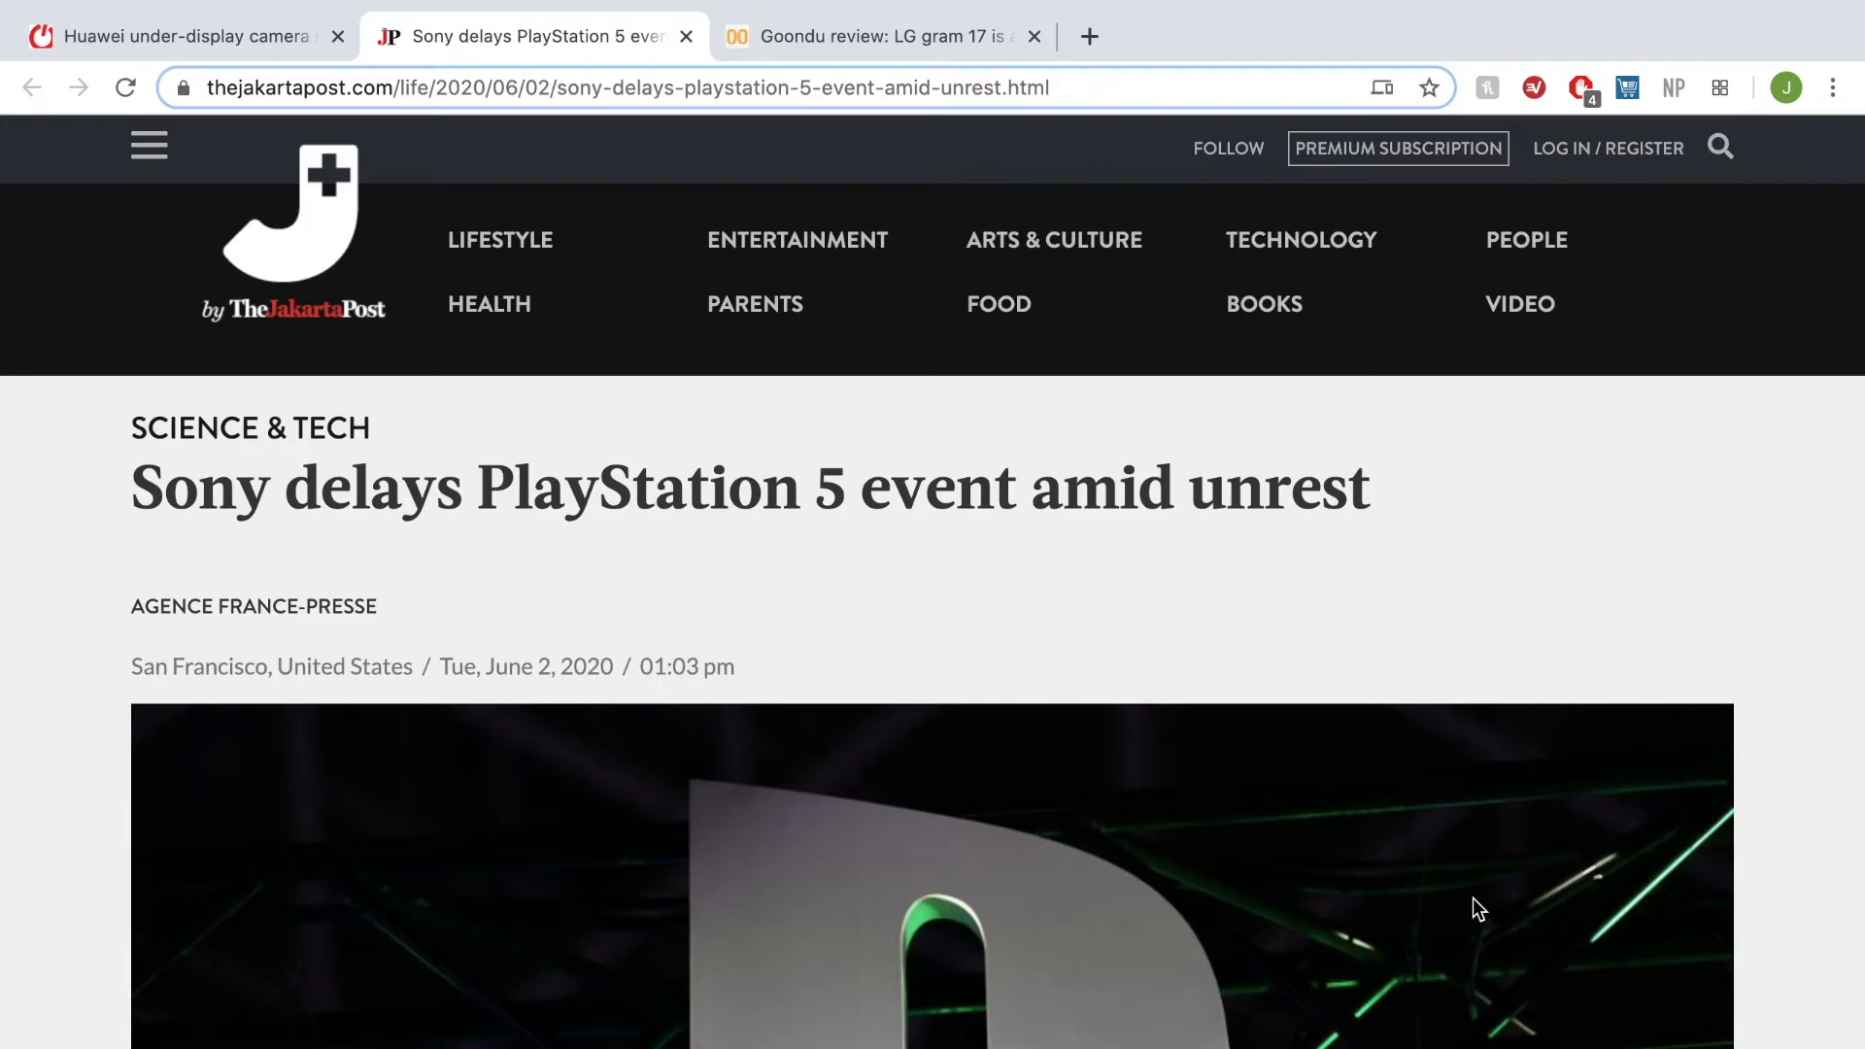
- Read the PS5 delay article past the PlayStation tweet to EA cancelling Madden
scroll(down, 3)
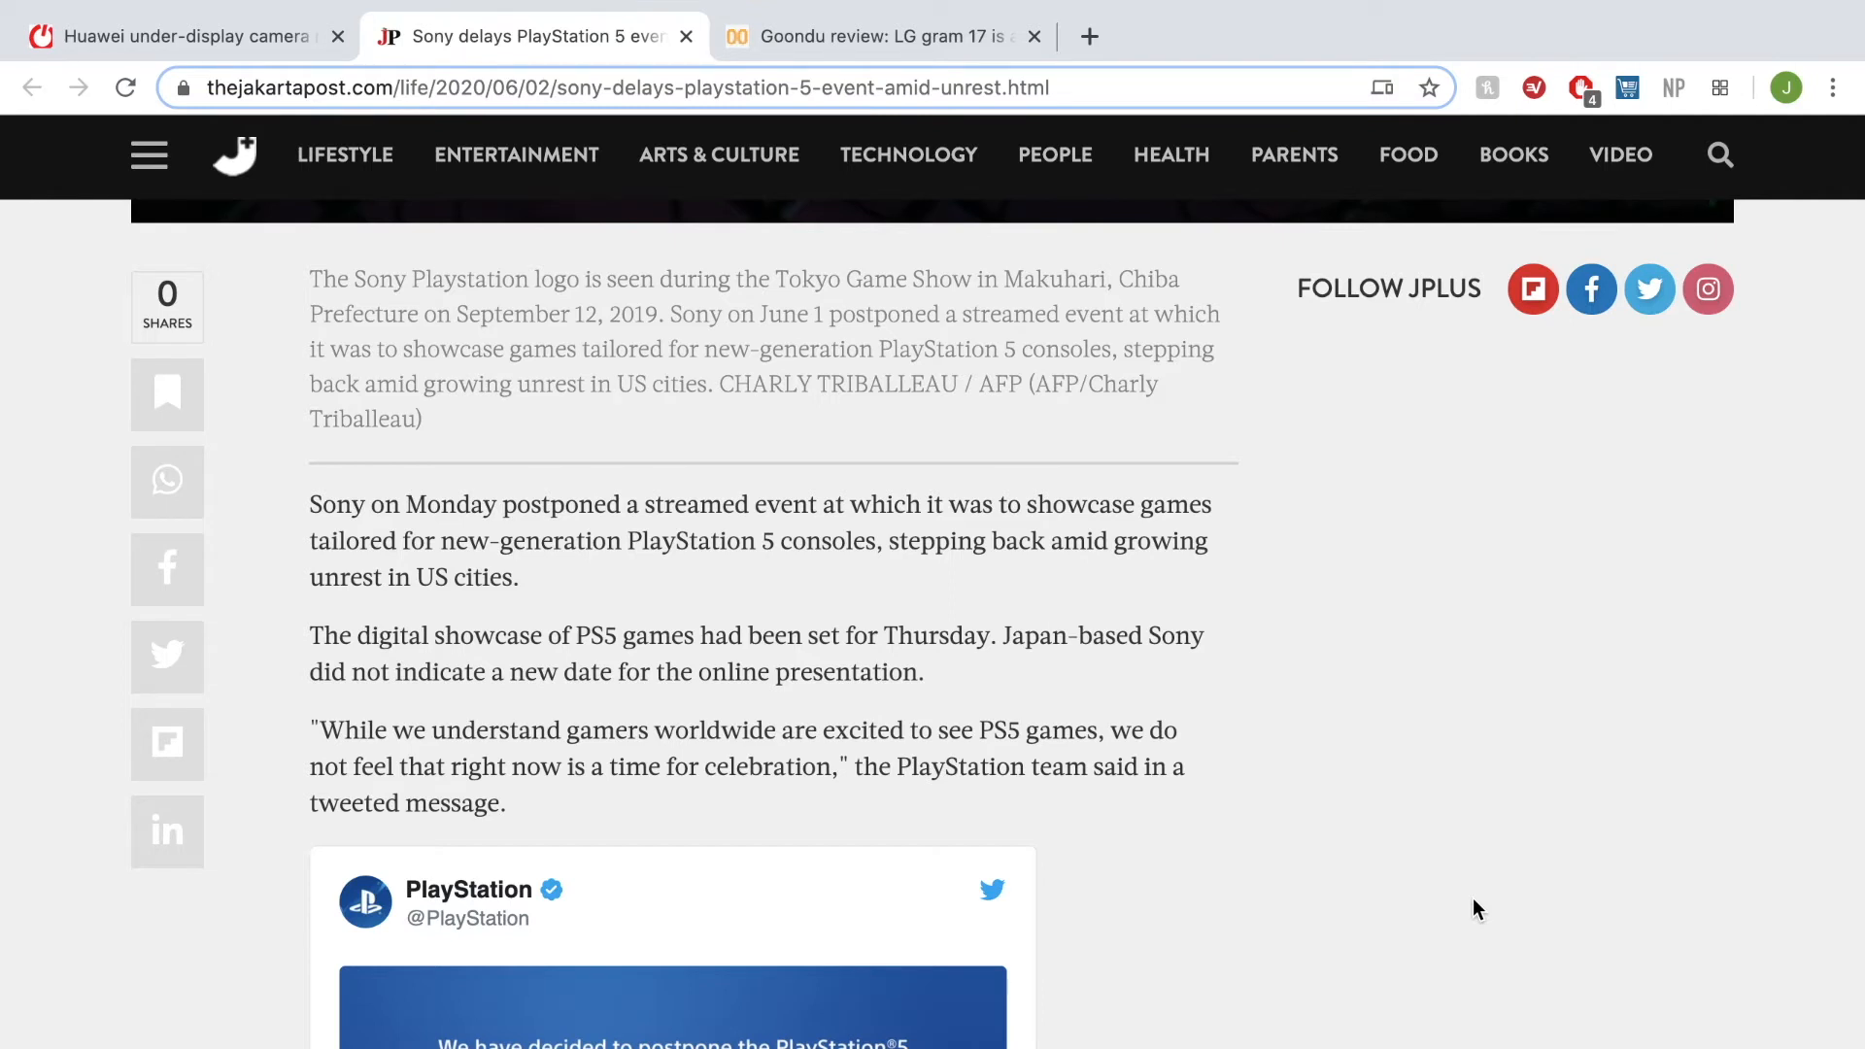
scroll(down, 3)
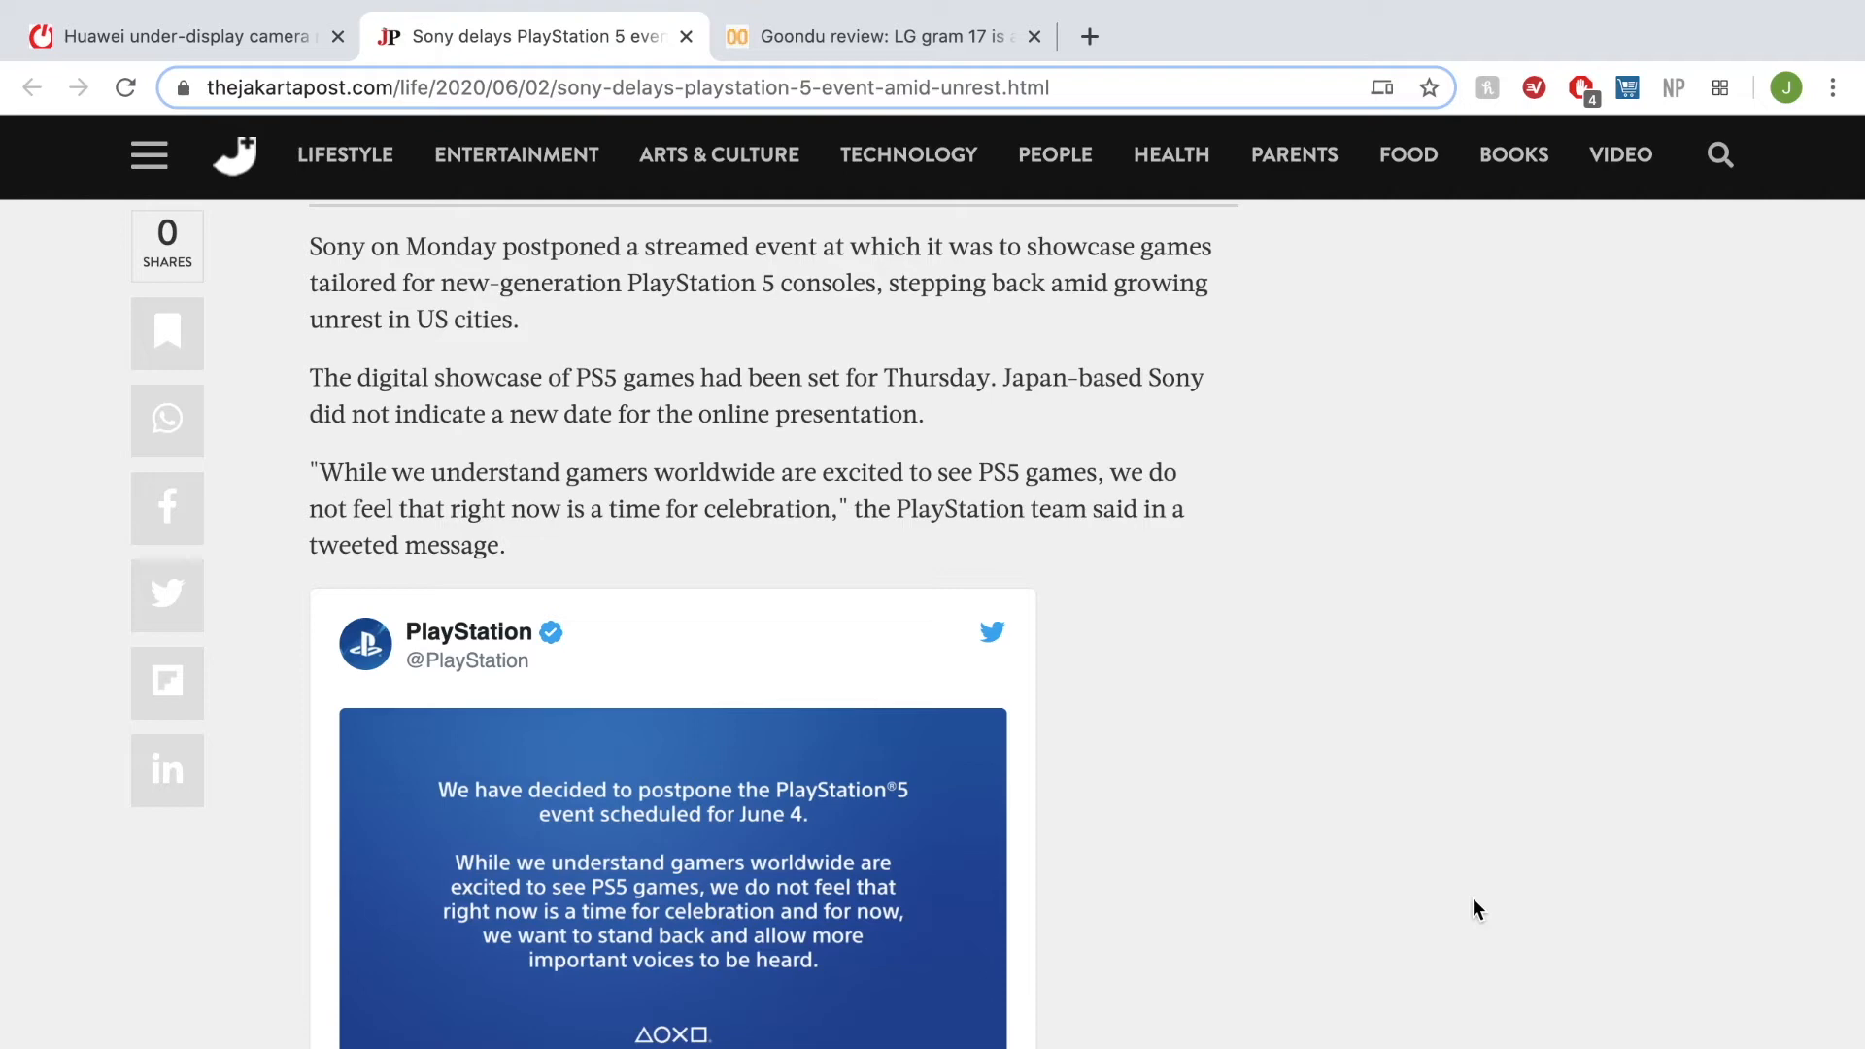
scroll(down, 3)
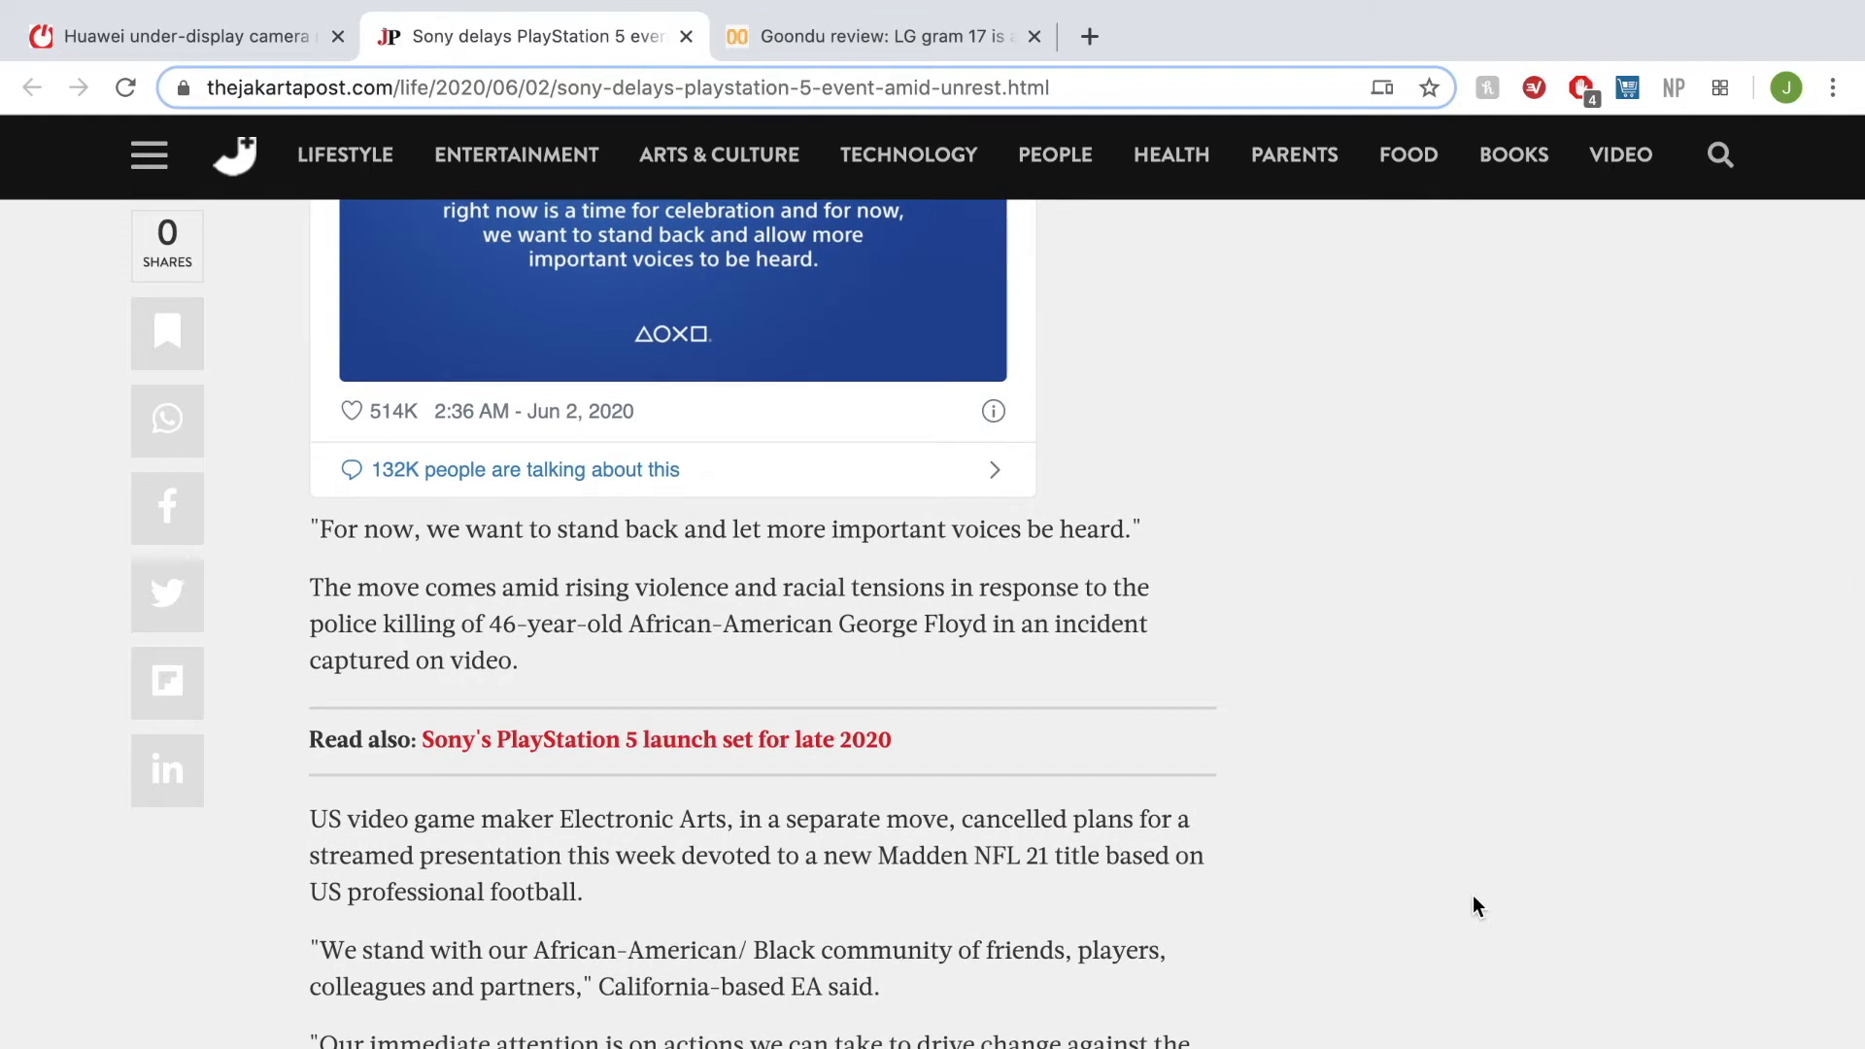
right_click(1475, 907)
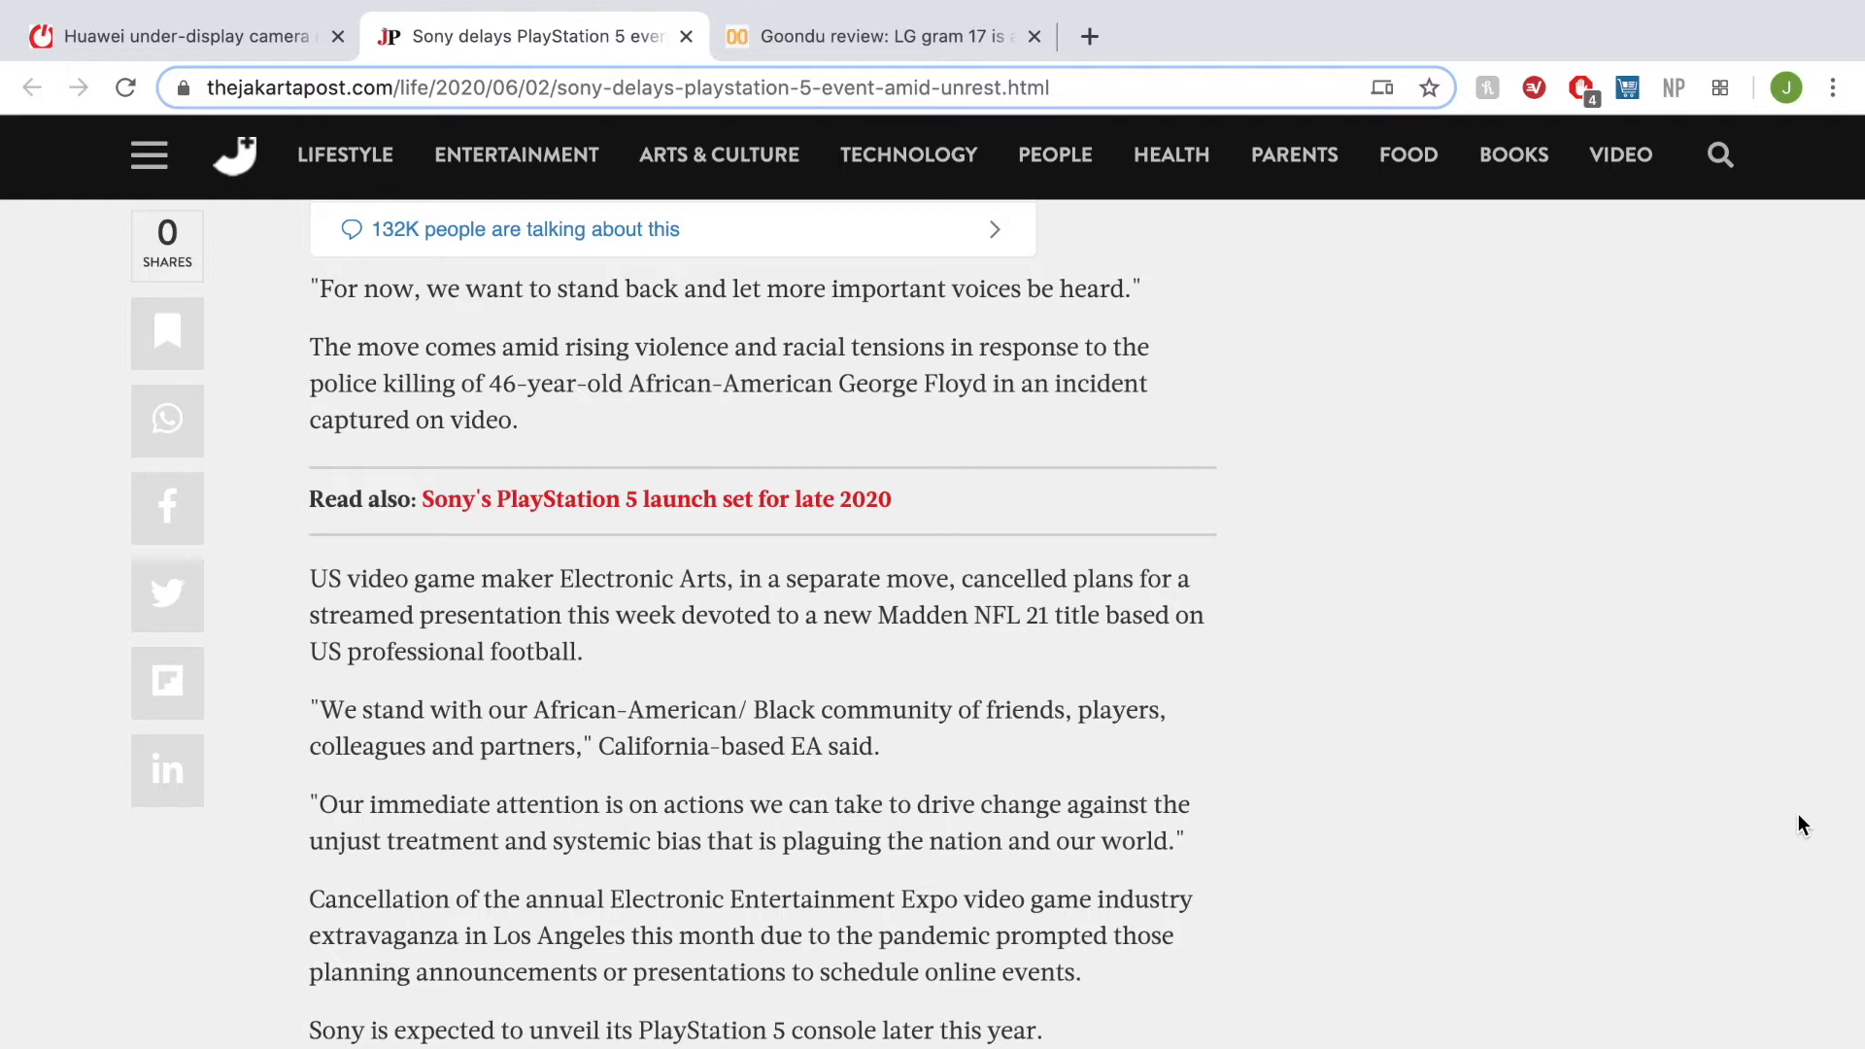
- Open the LG gram 17 review and read down to the keyboard and number pad remarks
click(878, 36)
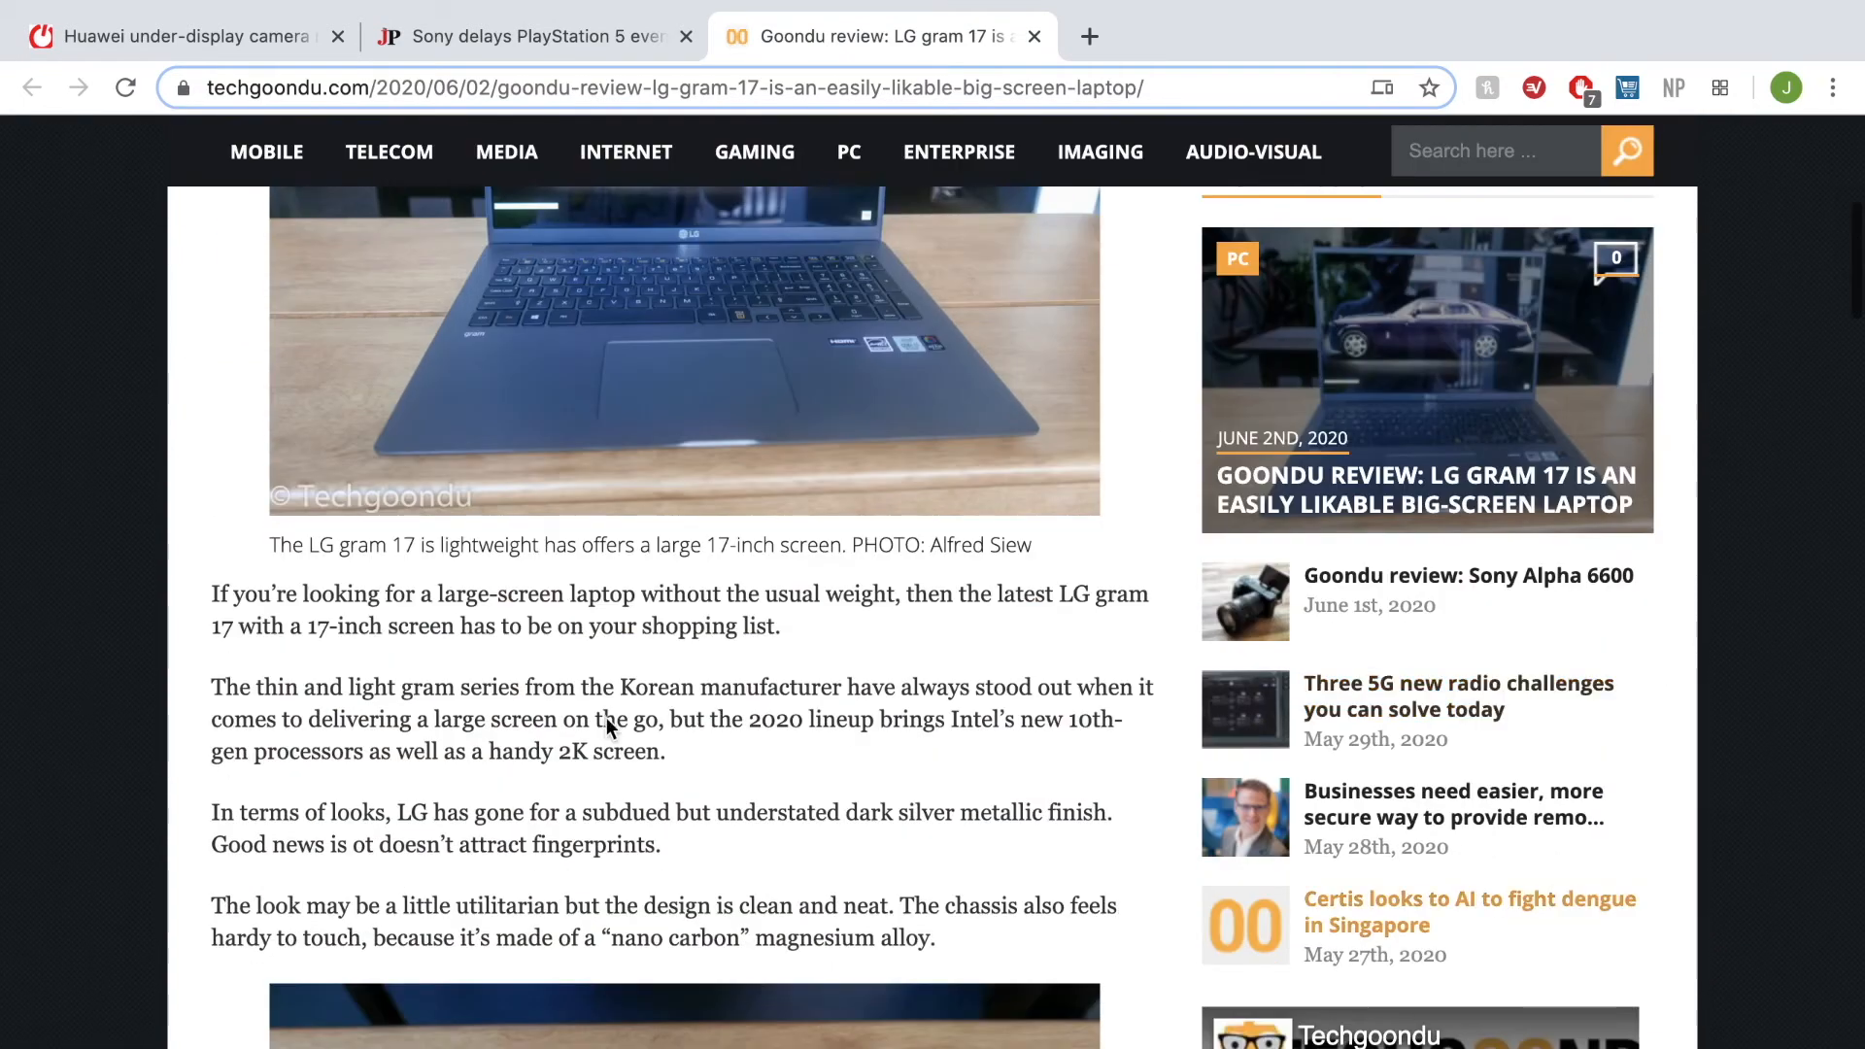
scroll(down, 3)
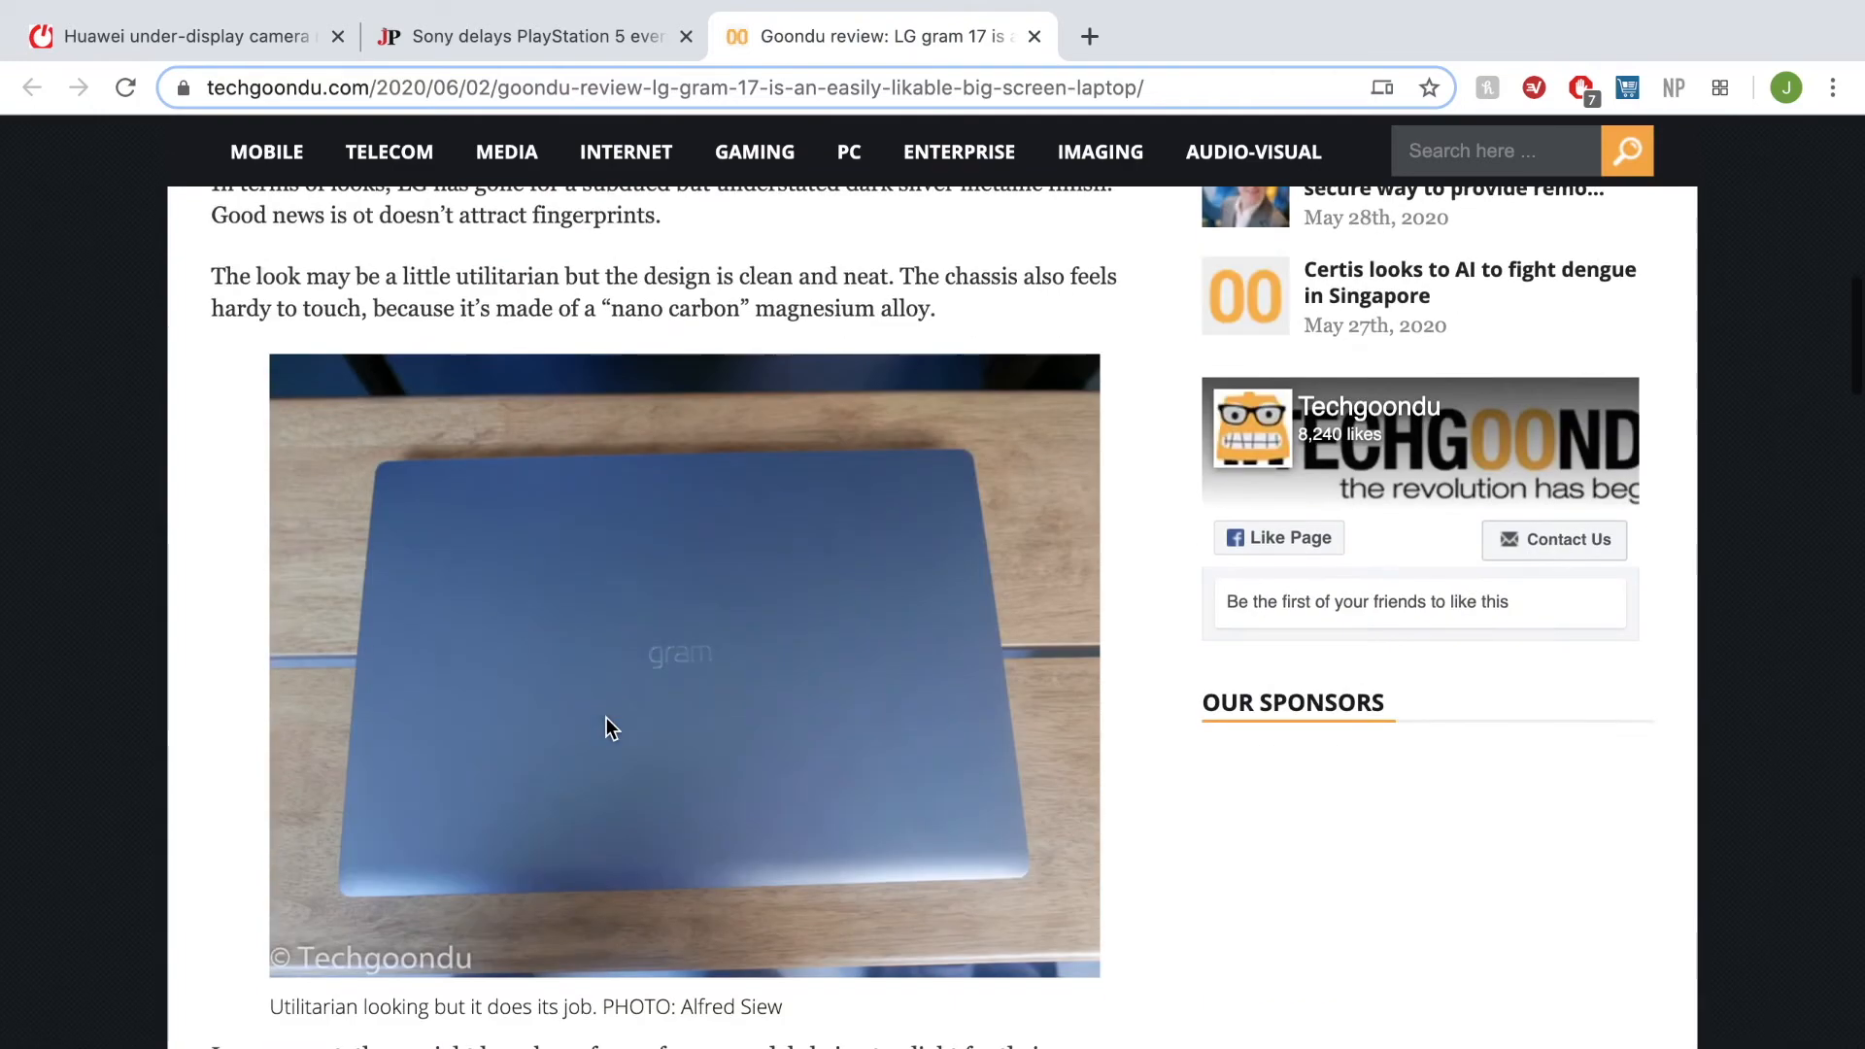
scroll(down, 3)
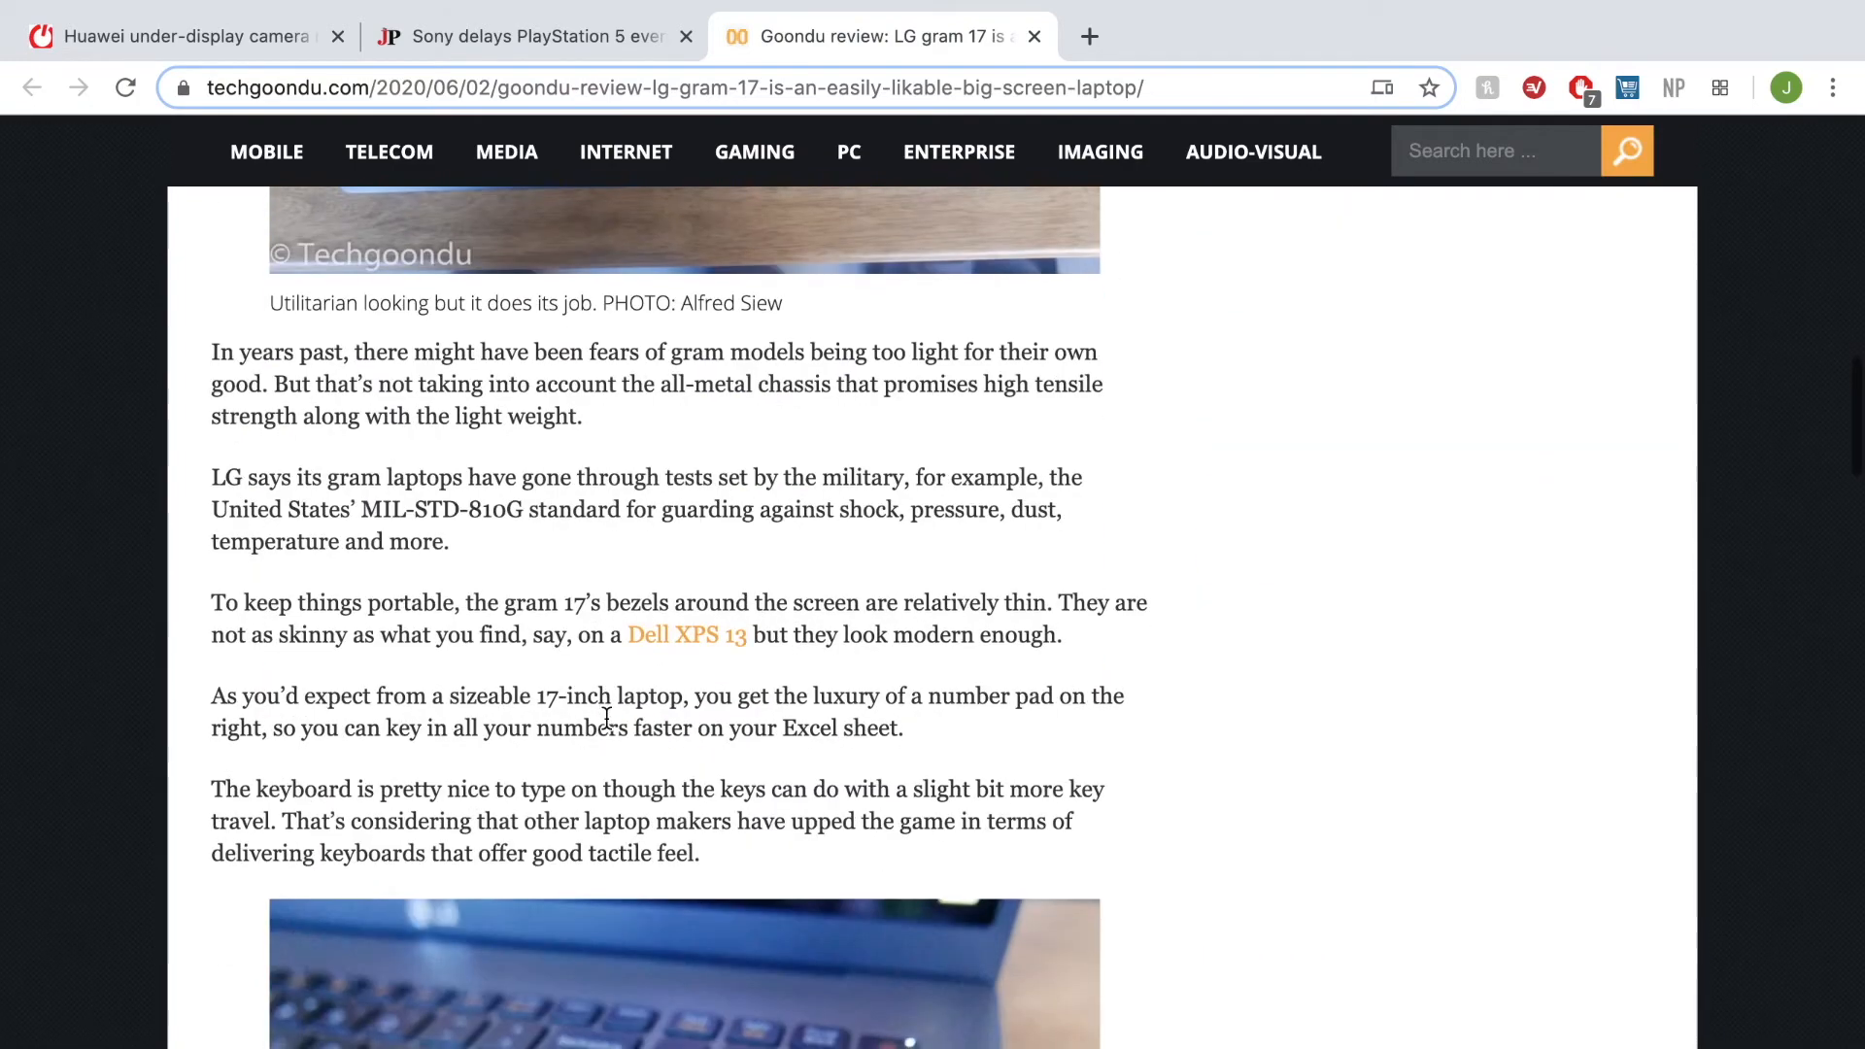
scroll(down, 3)
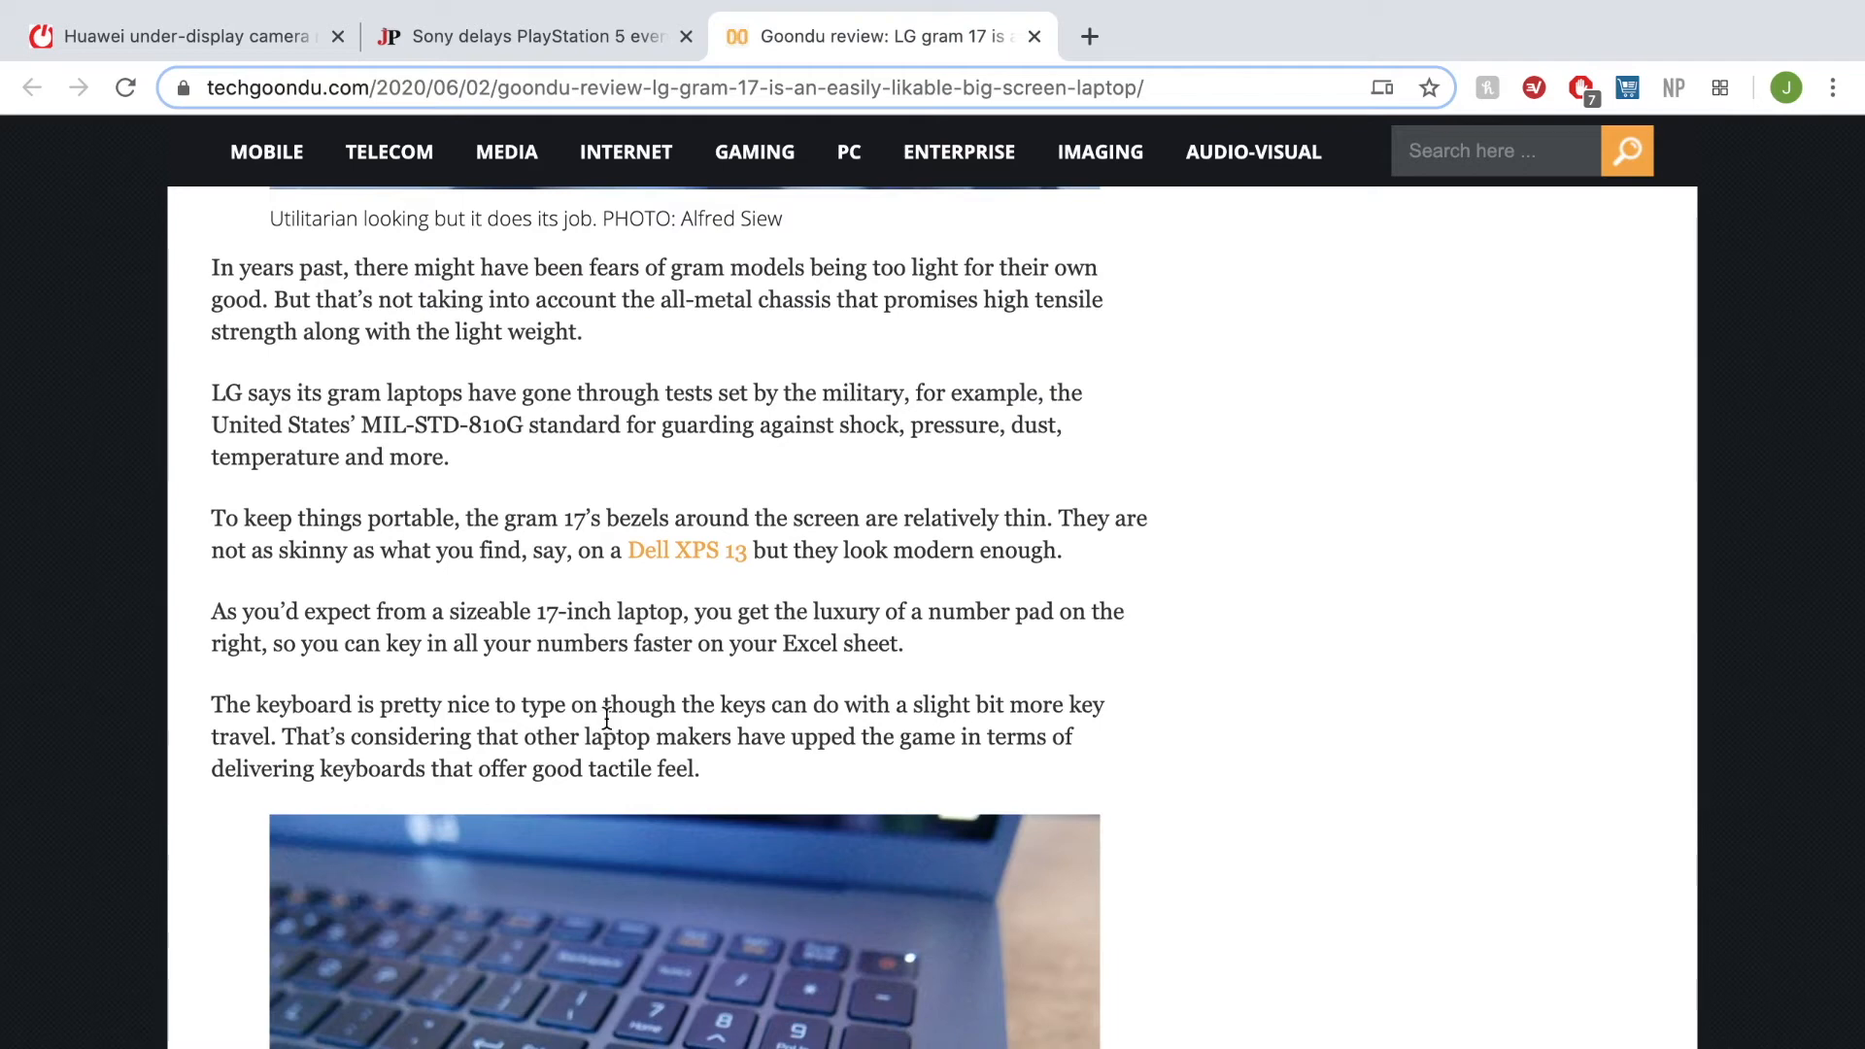
scroll(down, 3)
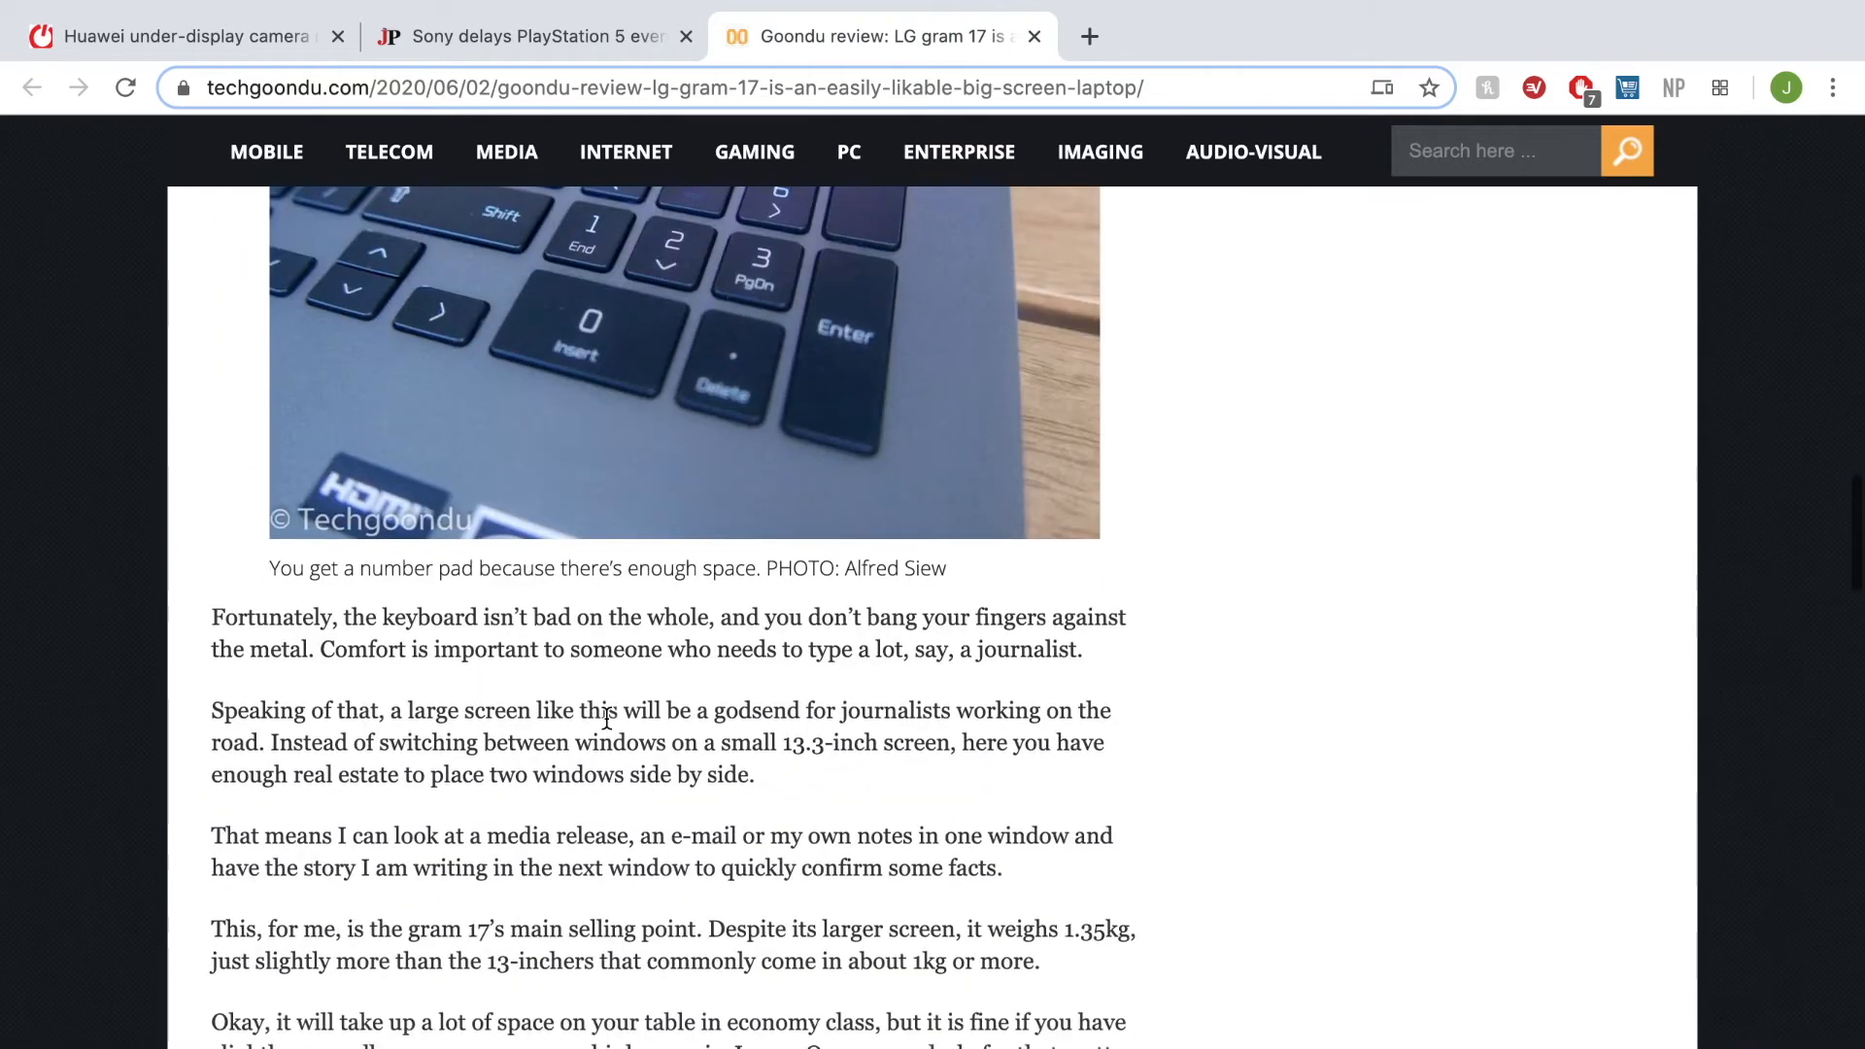
scroll(down, 3)
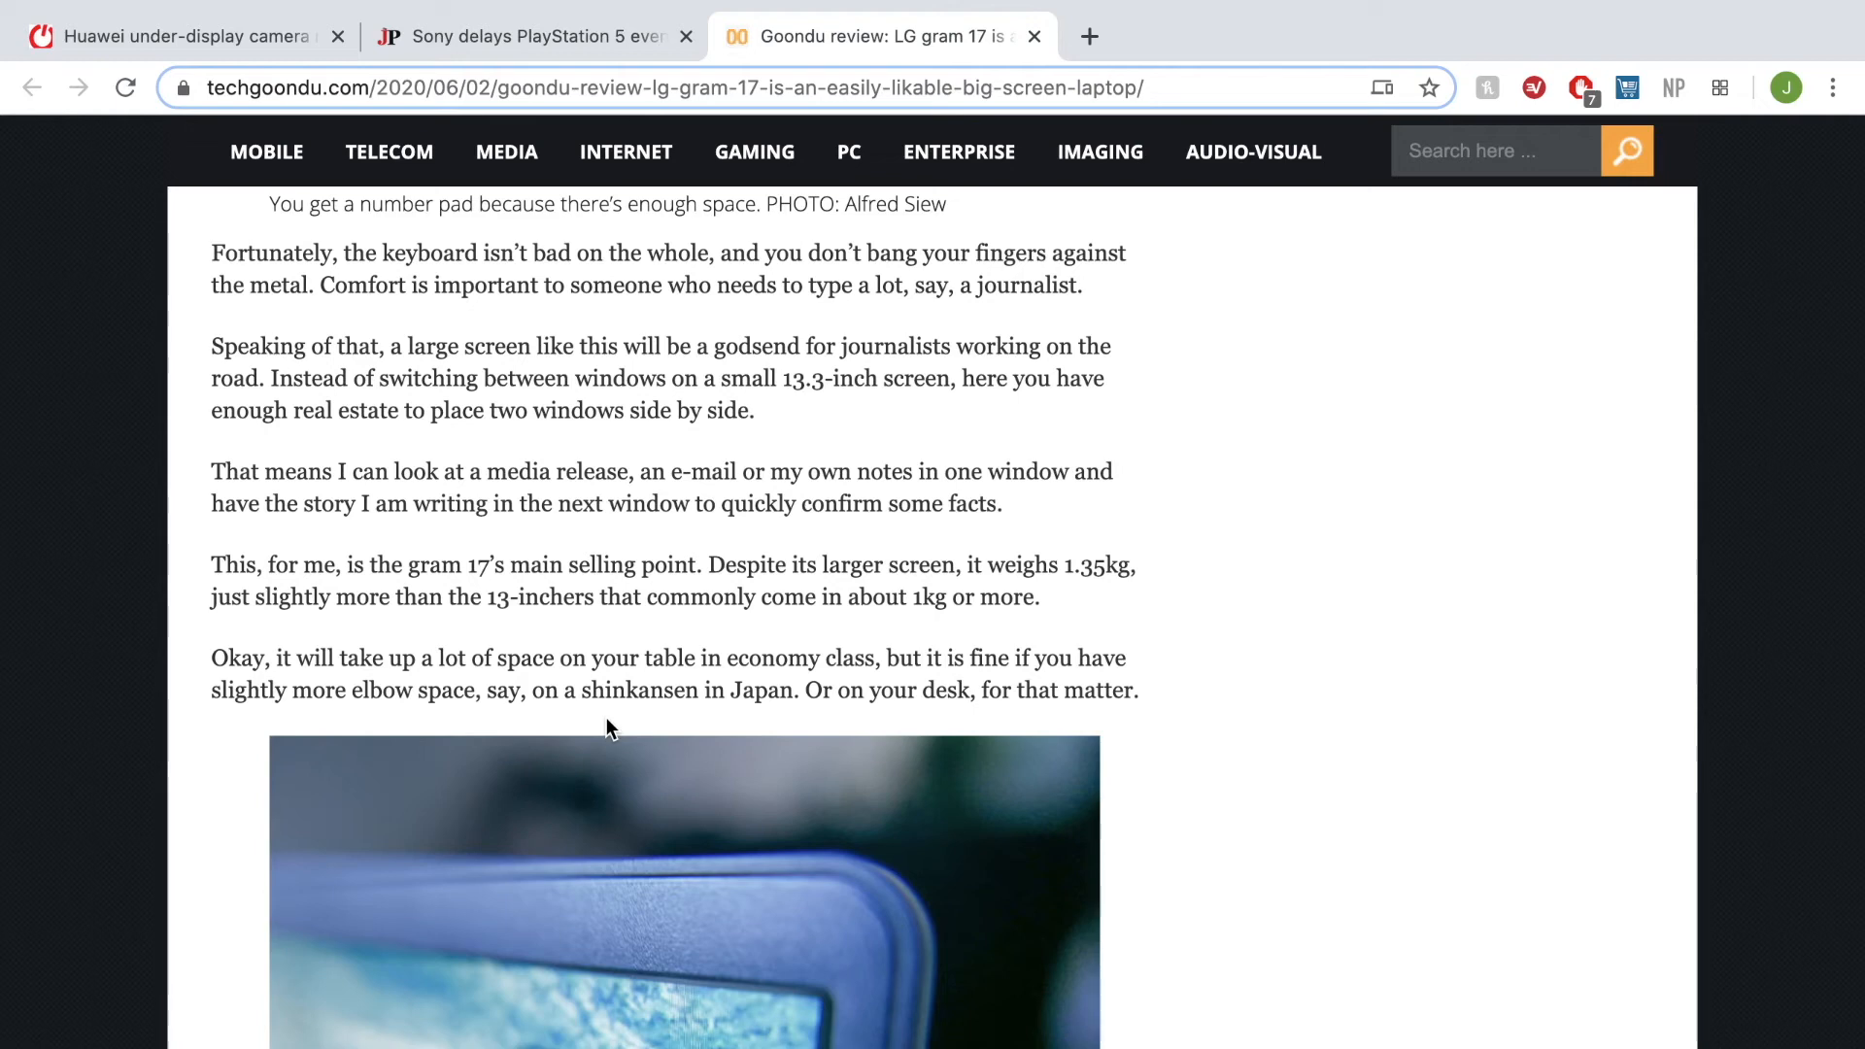
scroll(down, 3)
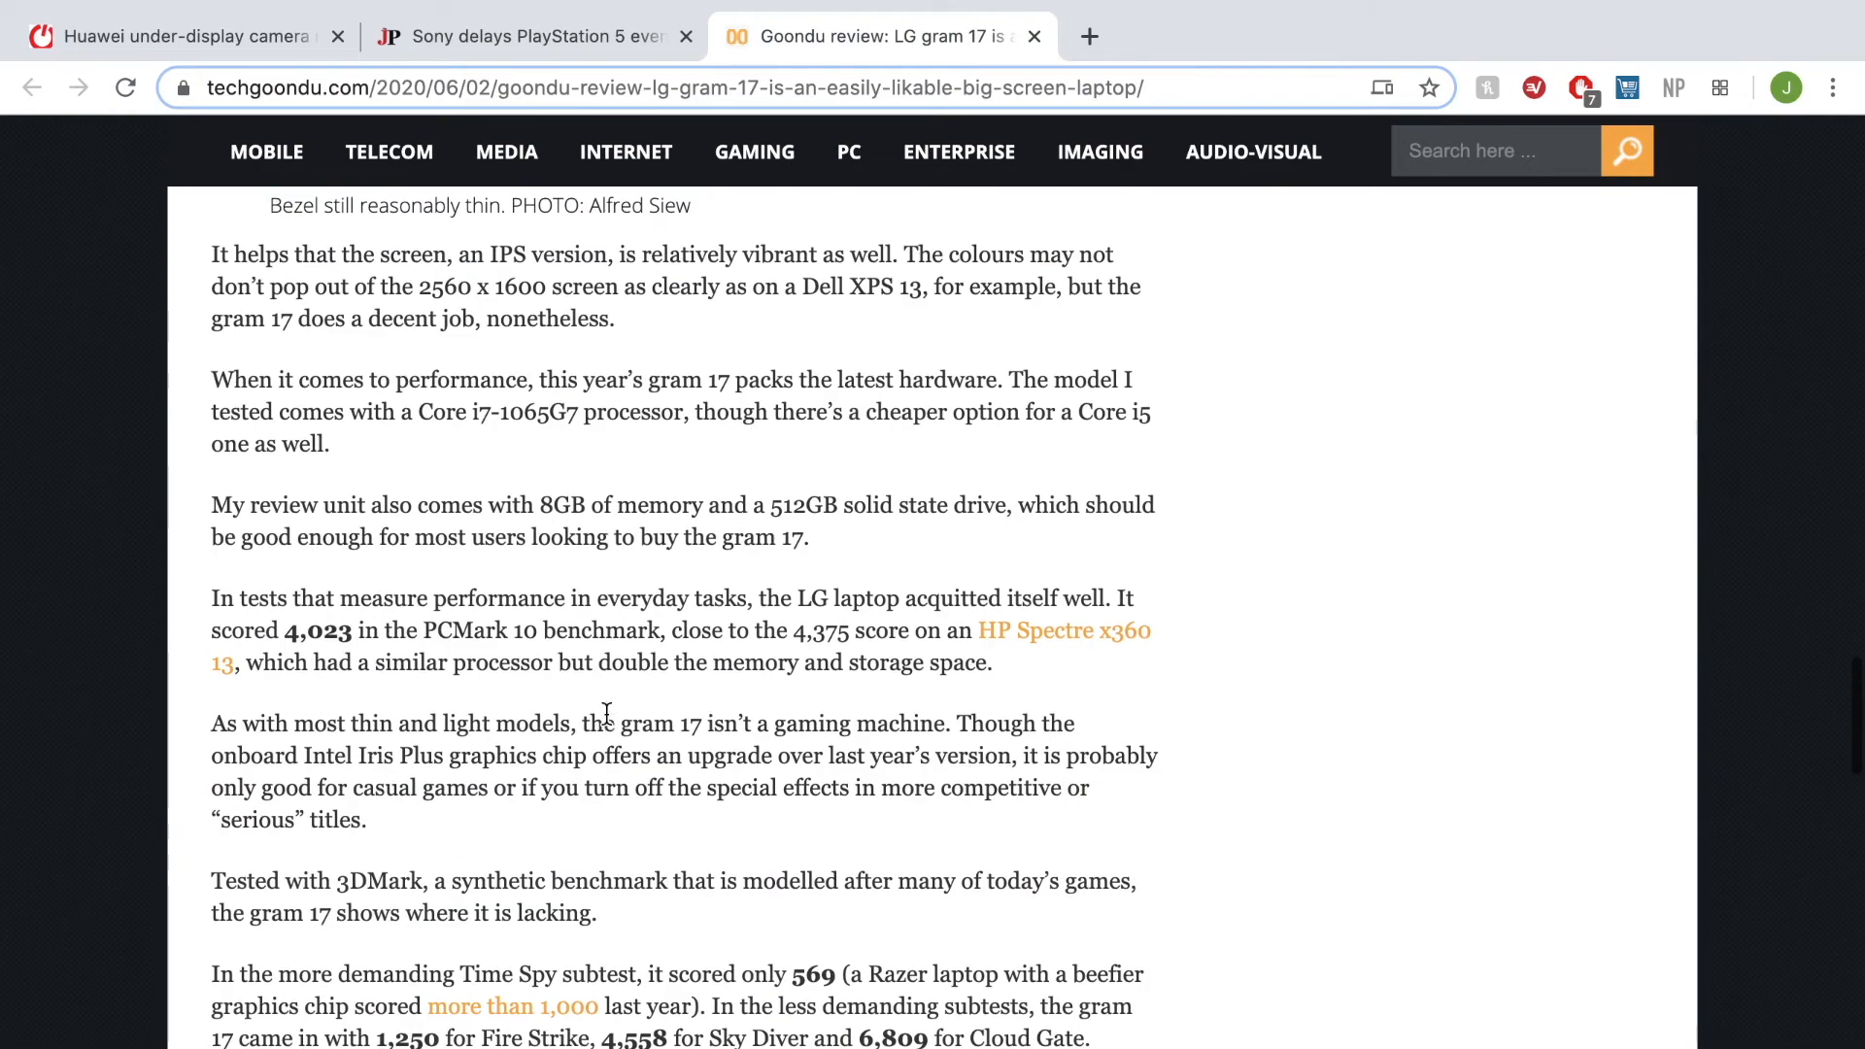
scroll(down, 3)
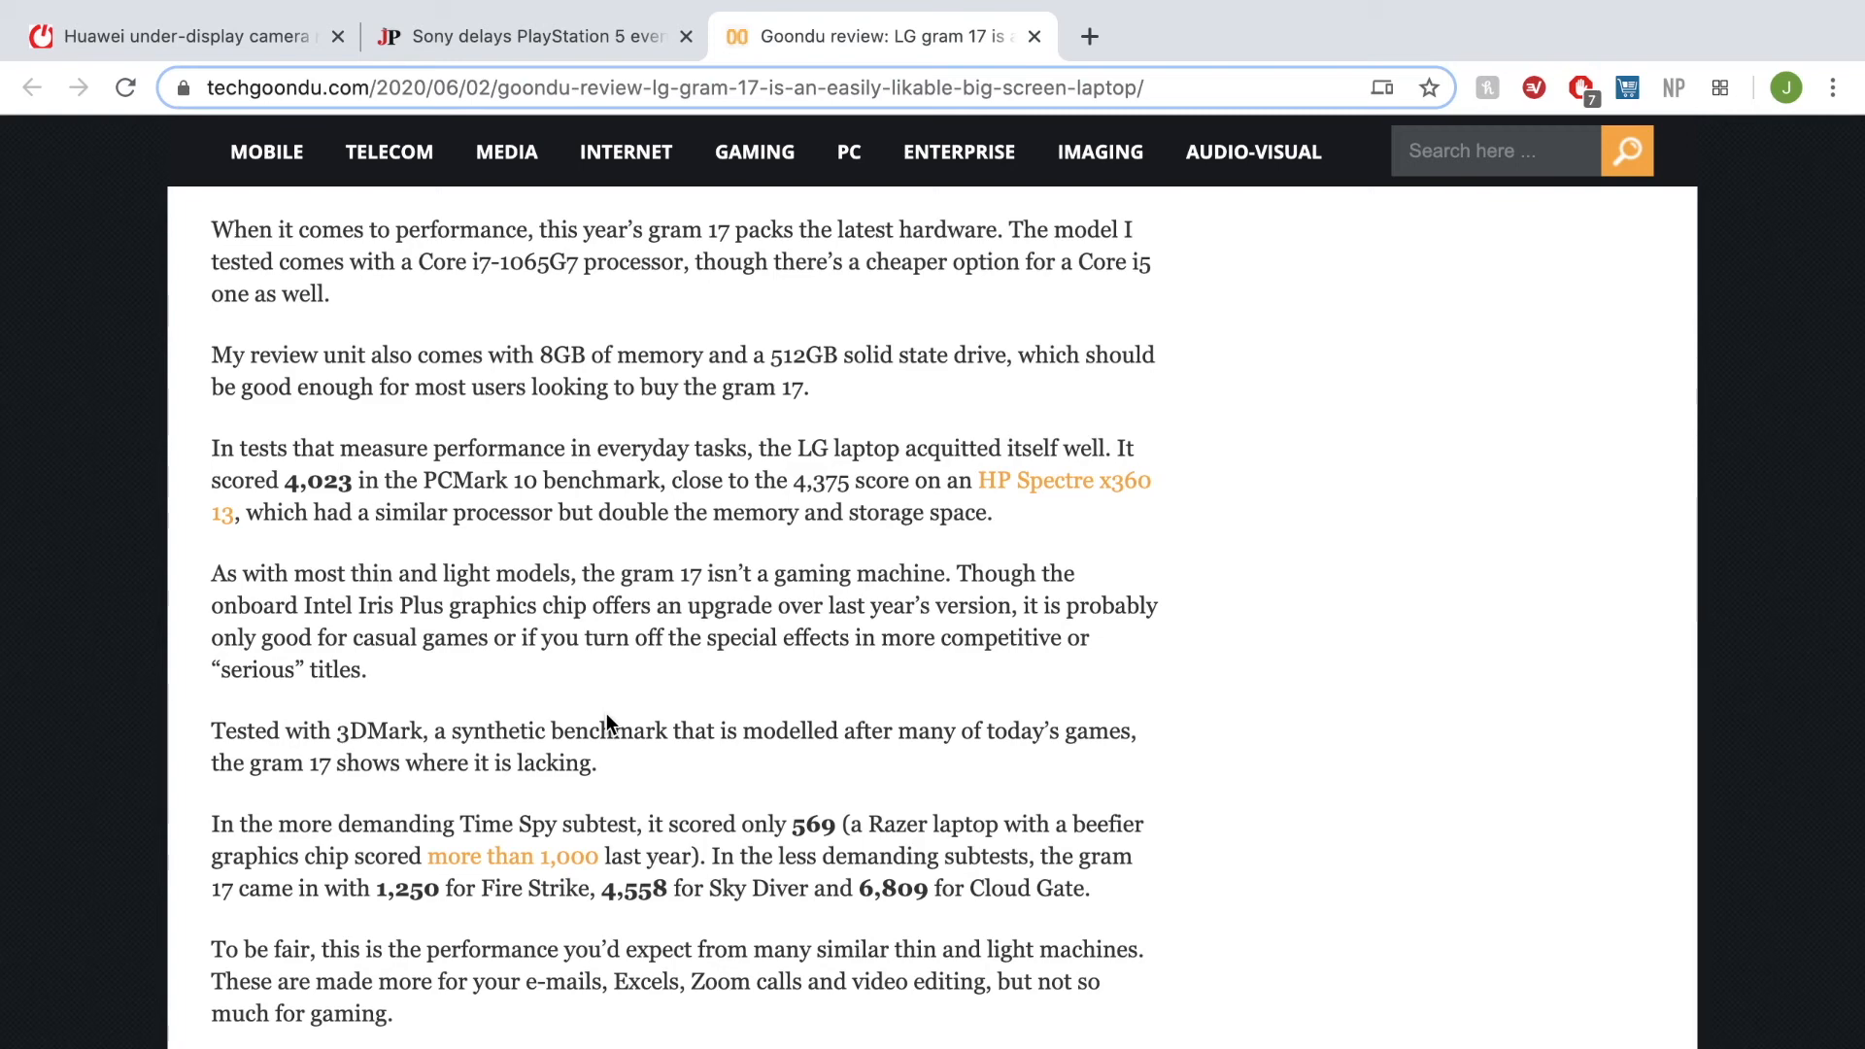
scroll(down, 3)
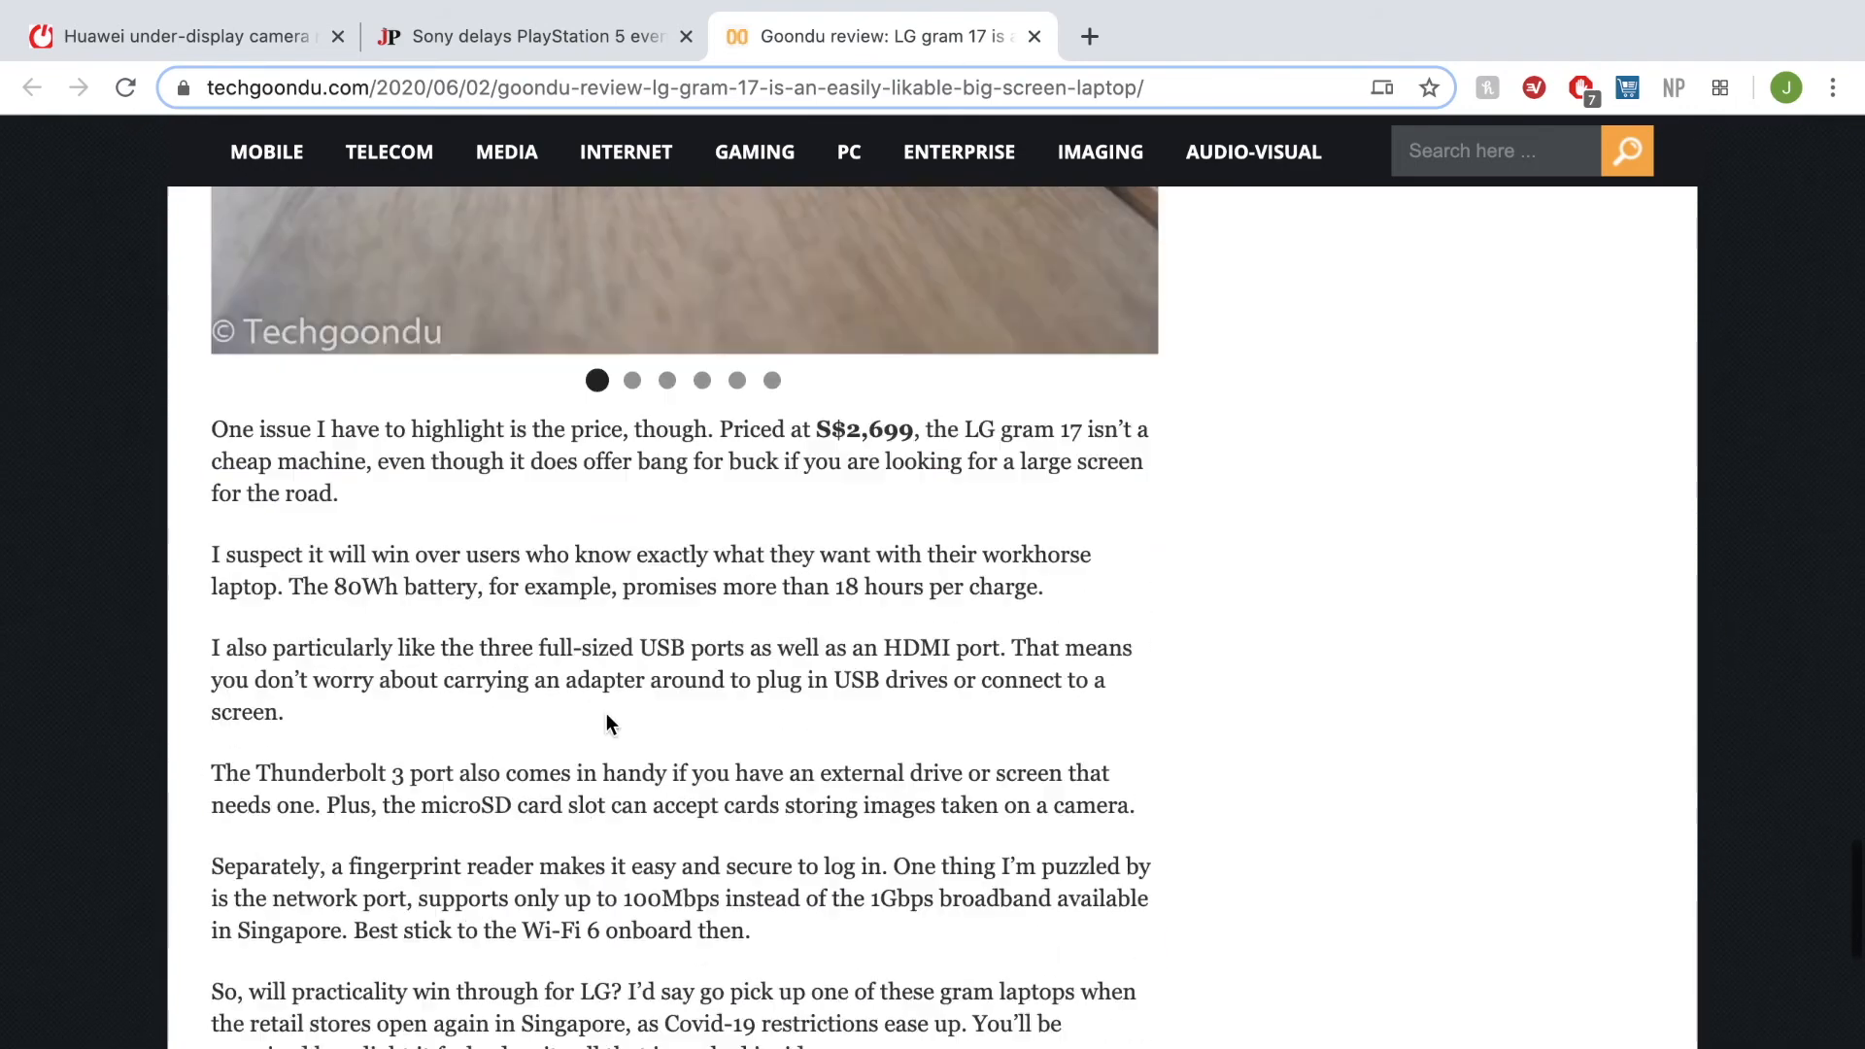
scroll(down, 3)
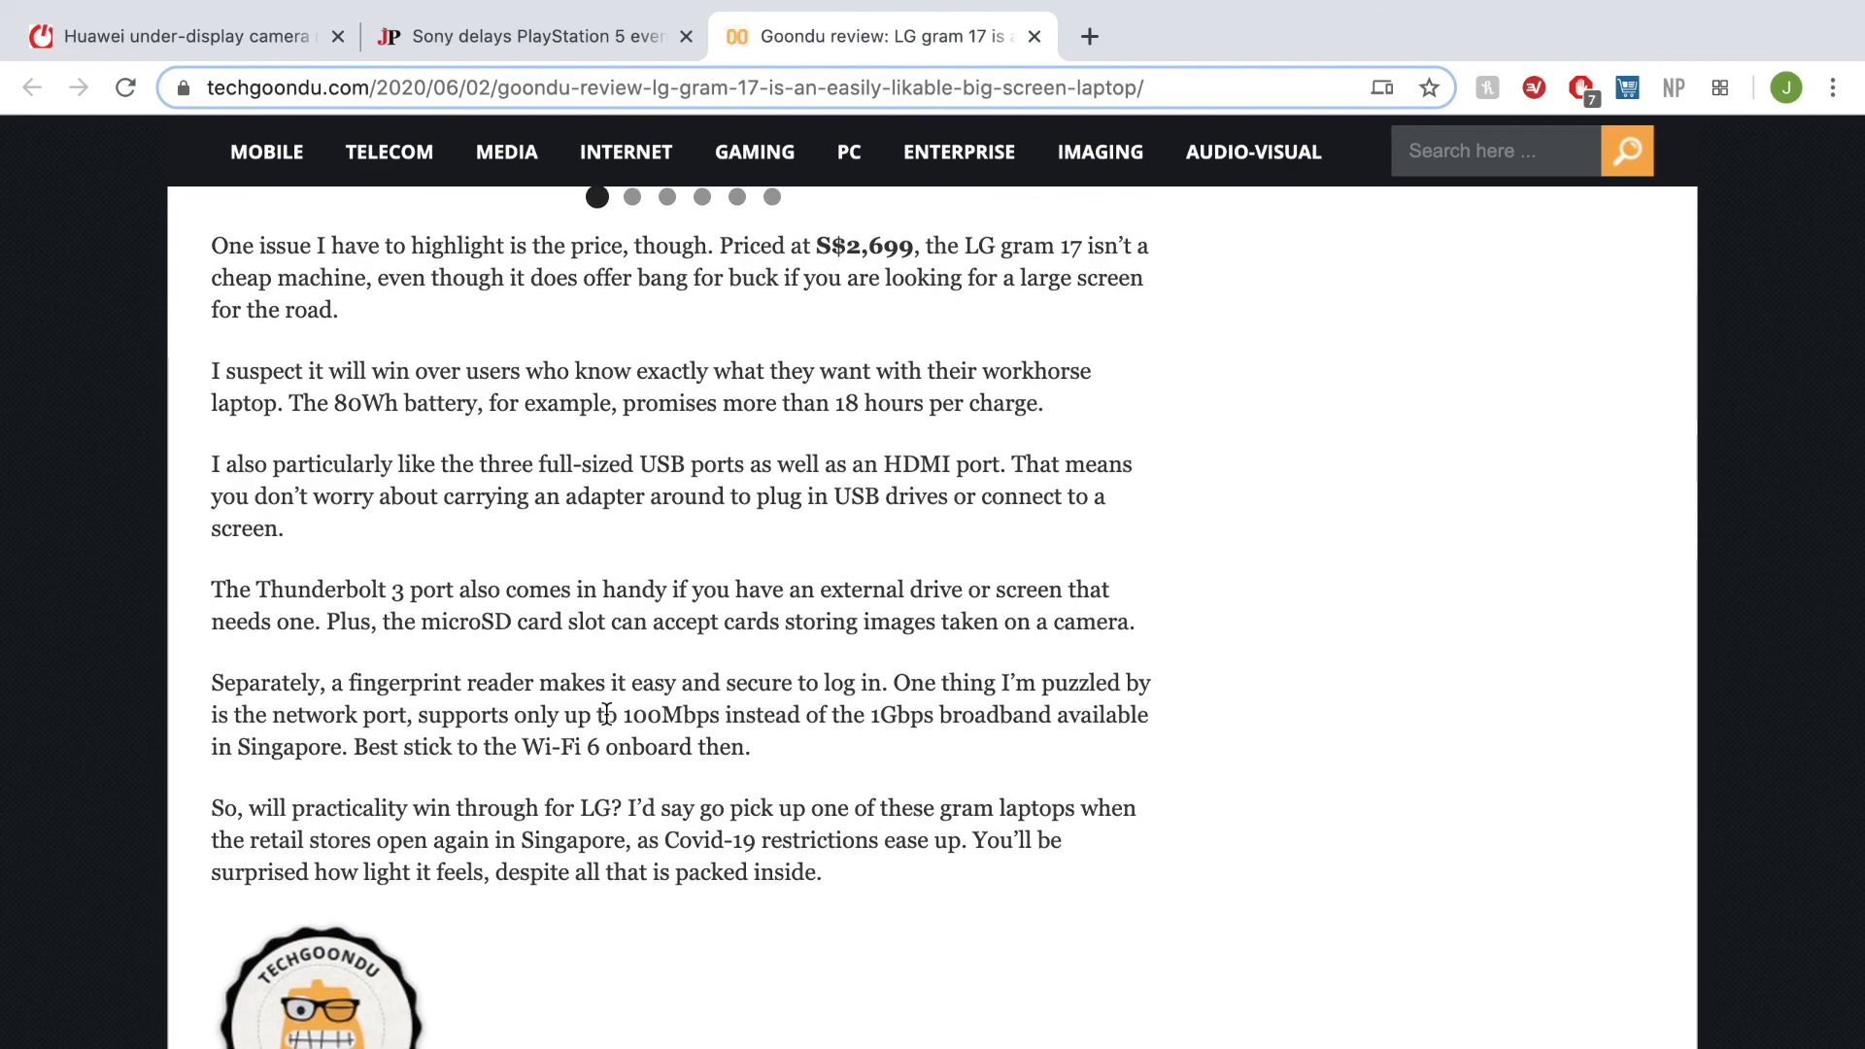
click(126, 86)
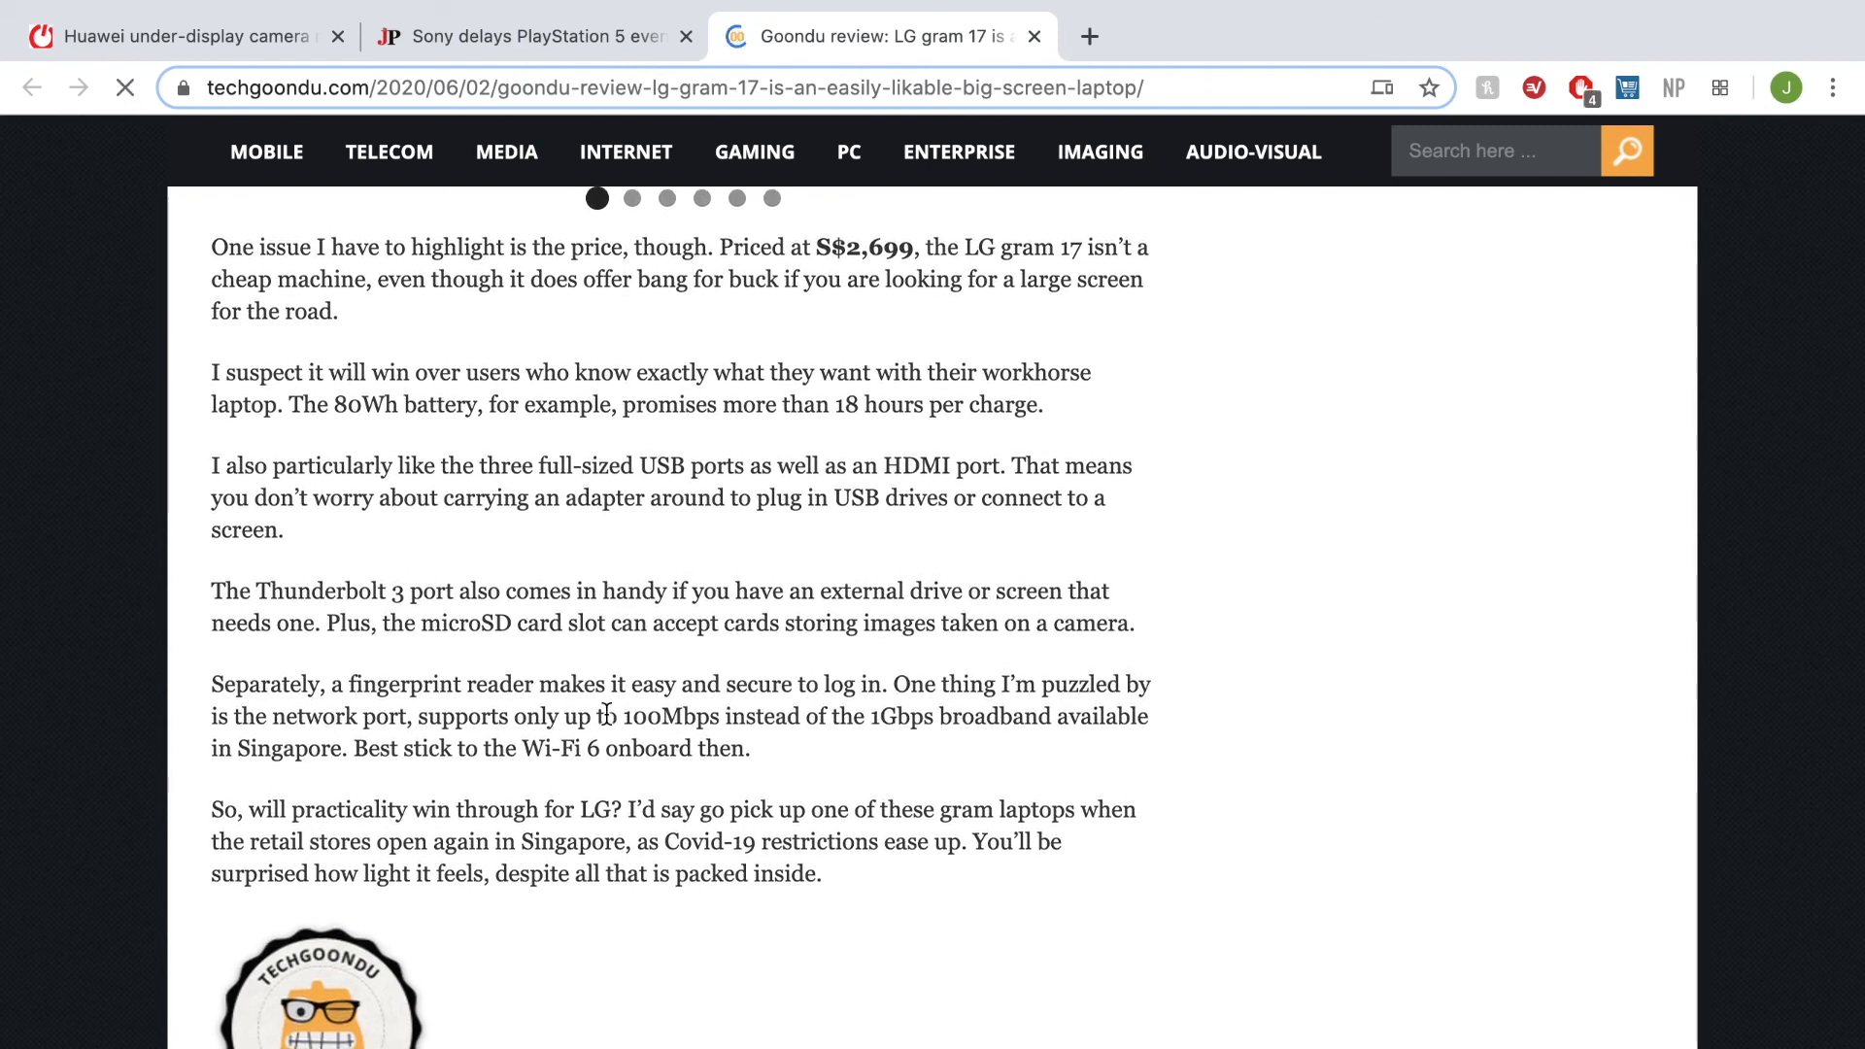
scroll(down, 3)
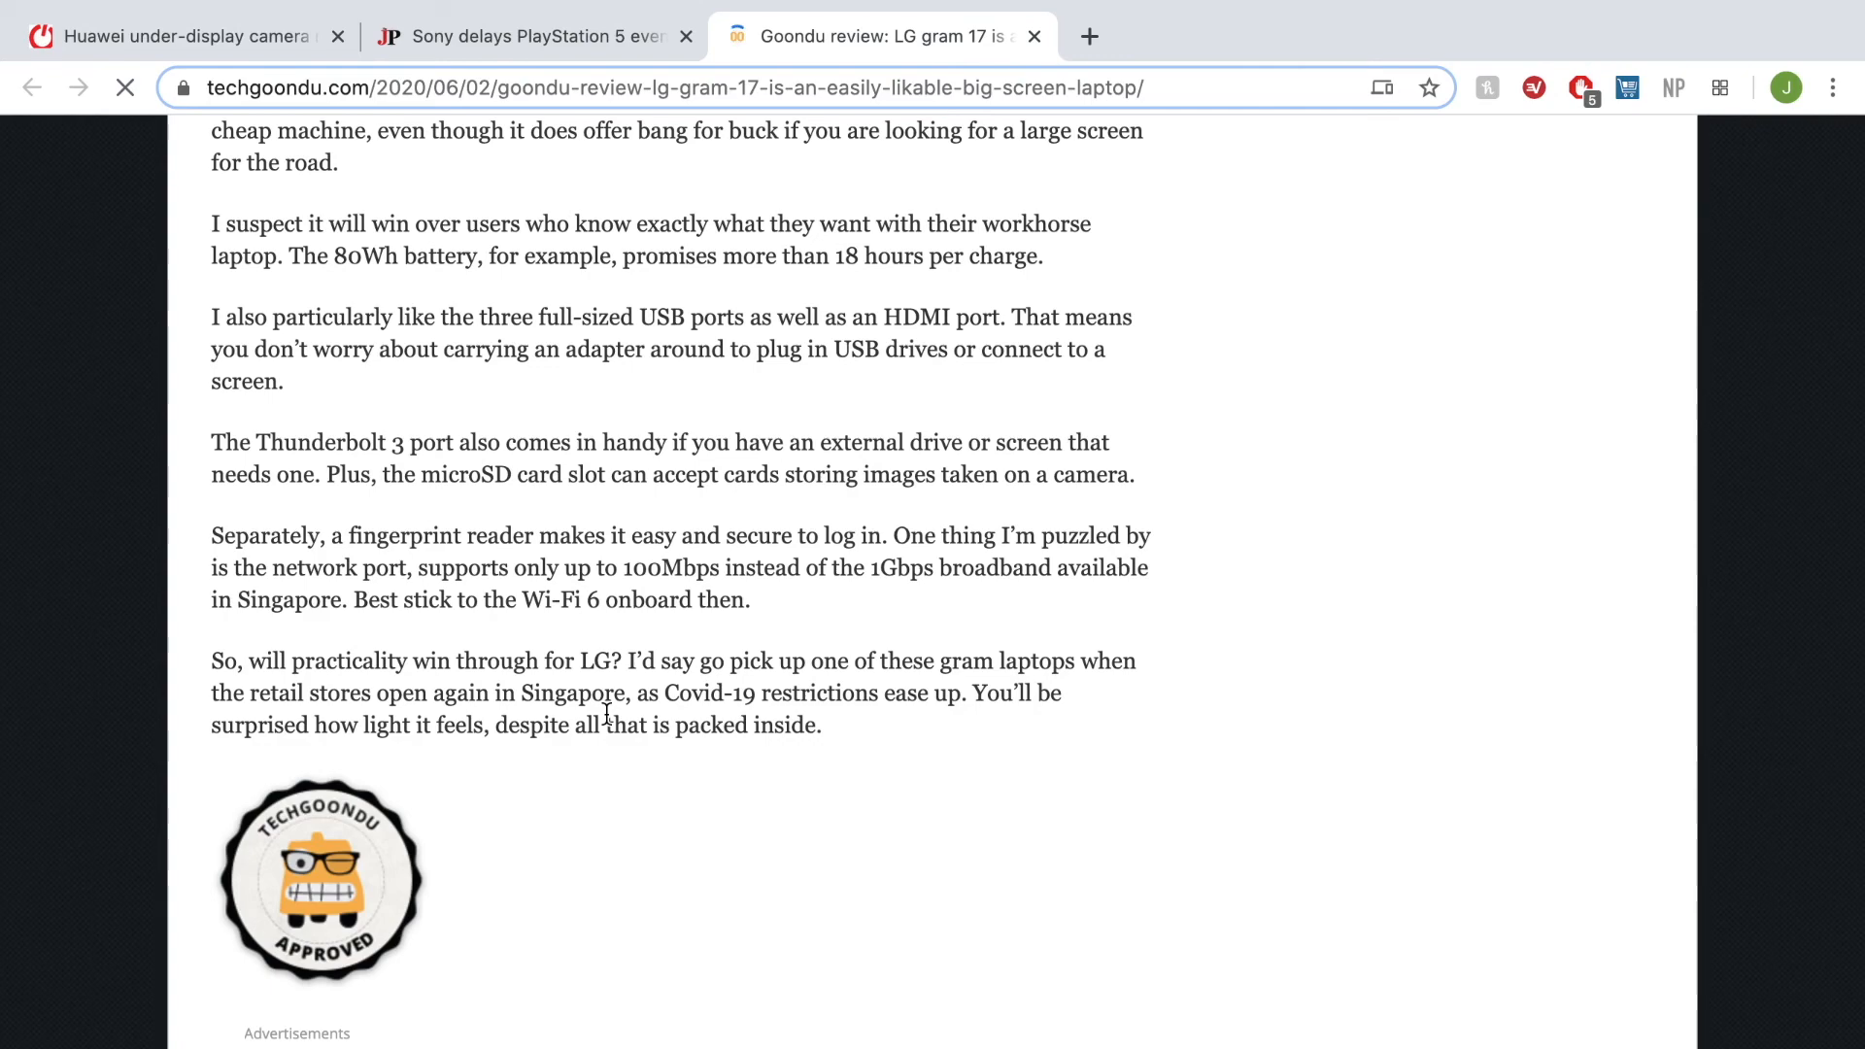
scroll(up, 3)
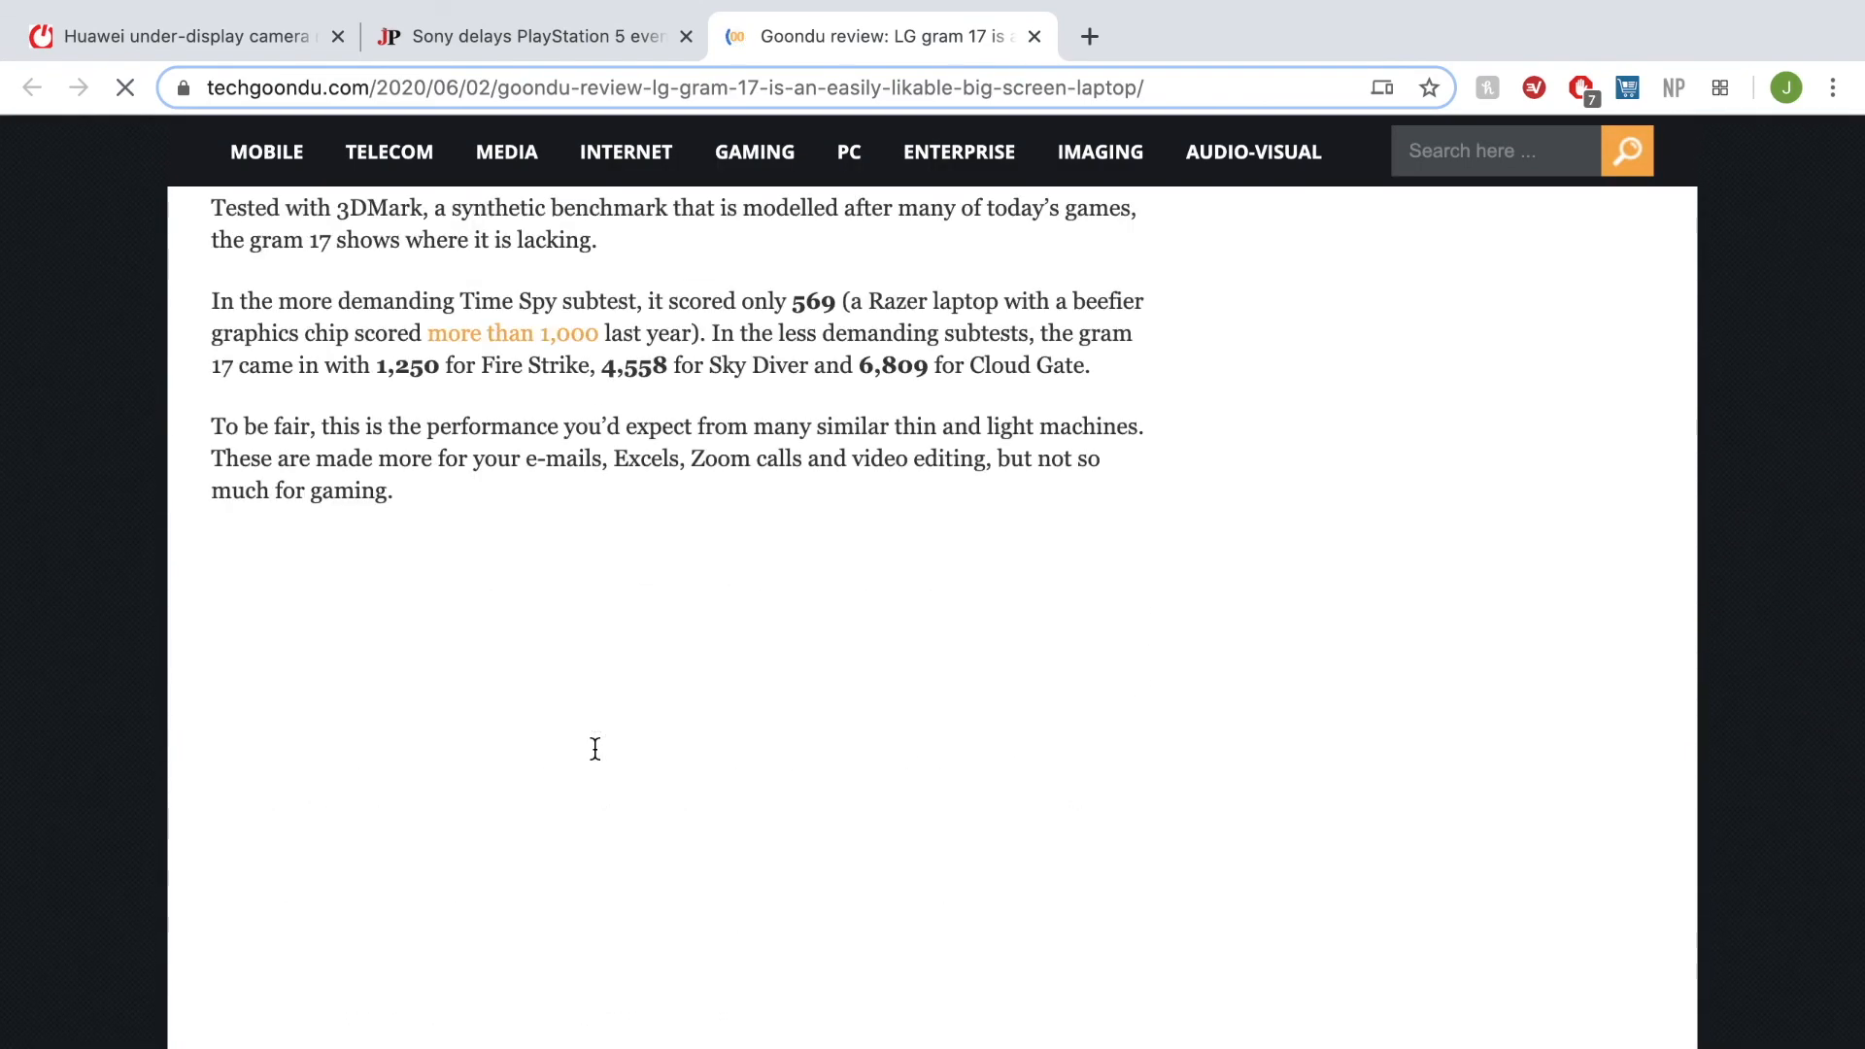